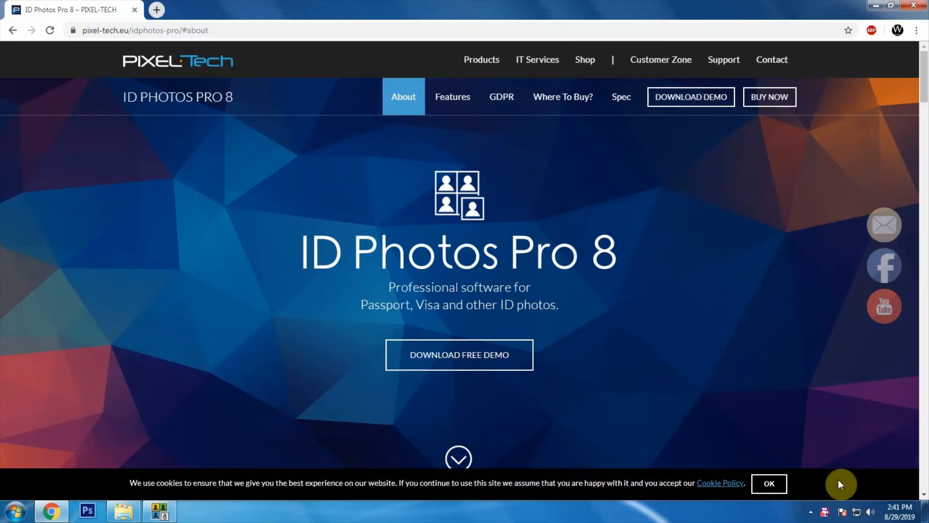
pyautogui.moveTo(441, 272)
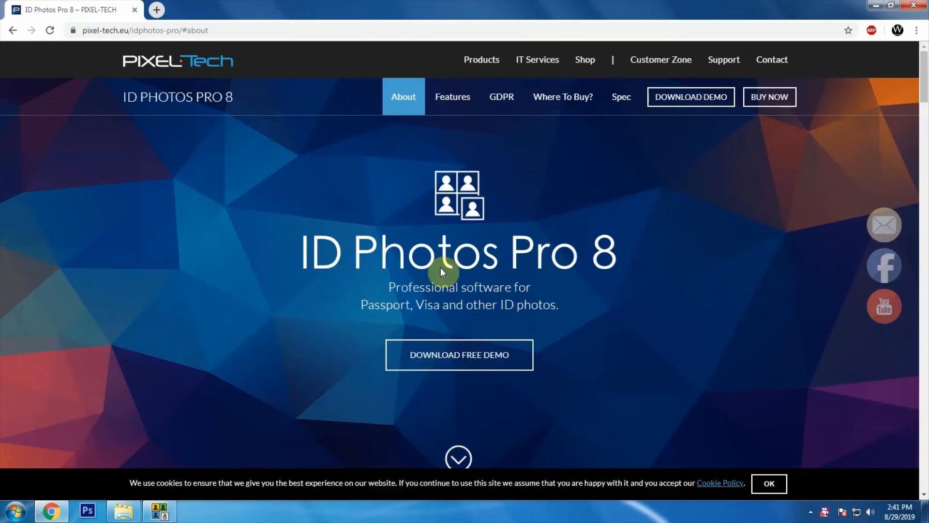
# Step: Scroll the ID Photos Pro 8 product page down to the 'ID Photos - What is it?' section
pyautogui.scroll(-3)
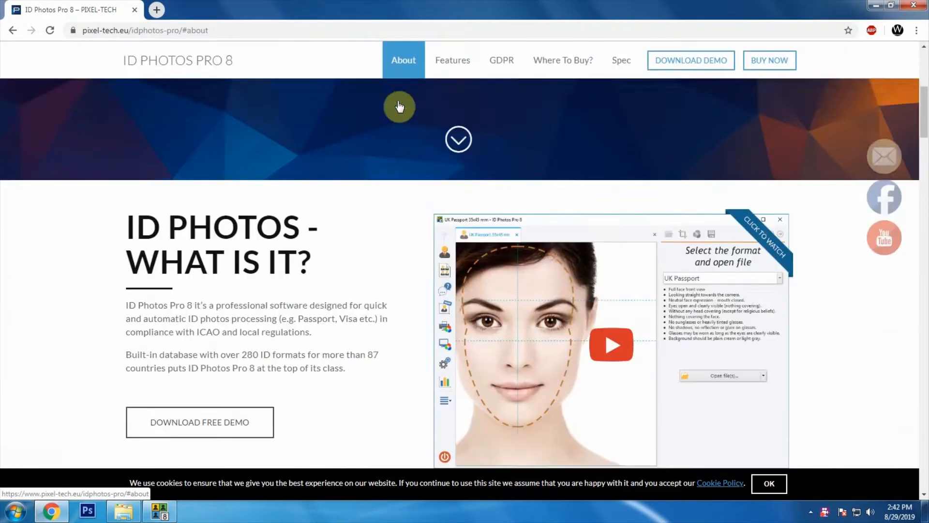
pyautogui.scroll(-3)
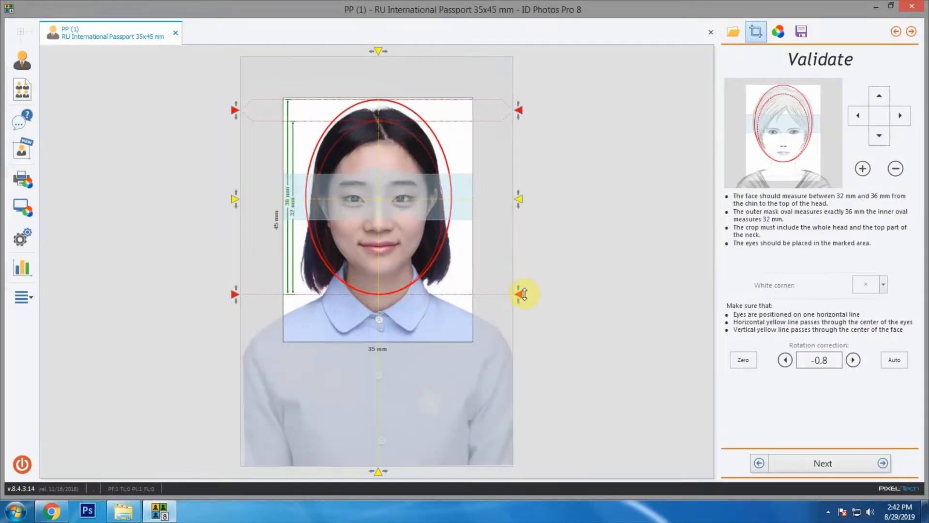
# Step: Close the previous photo and load PP (1) from the Passport Photo folder as RU International Passport 35x45 mm
pyautogui.click(822, 462)
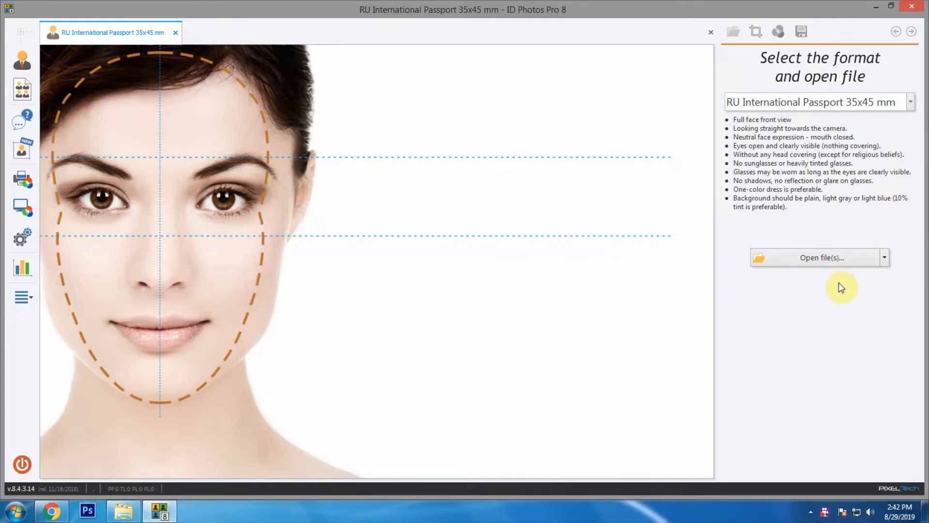
pyautogui.click(819, 257)
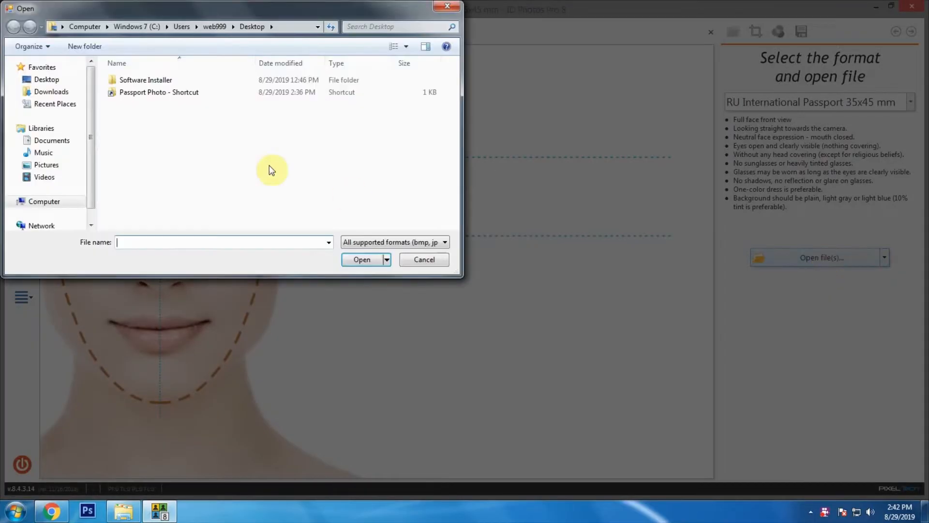
pyautogui.doubleClick(158, 92)
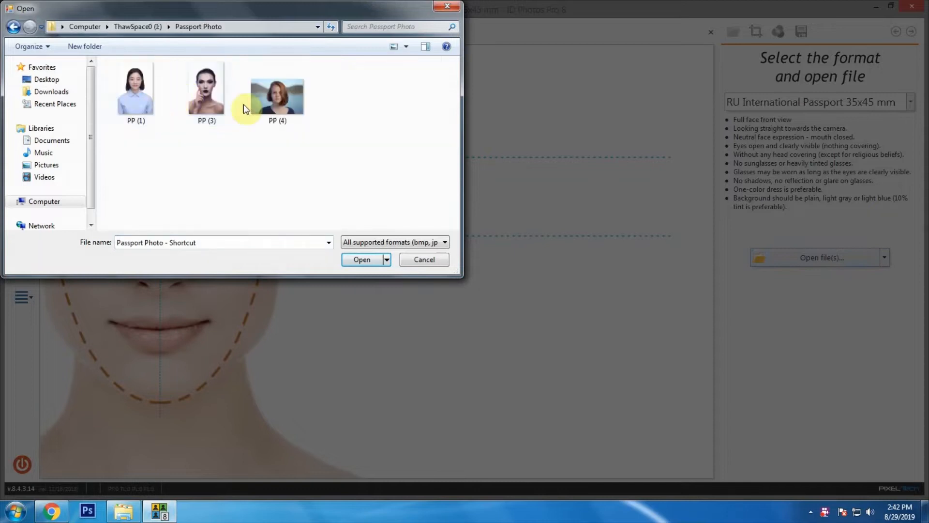
pyautogui.click(135, 89)
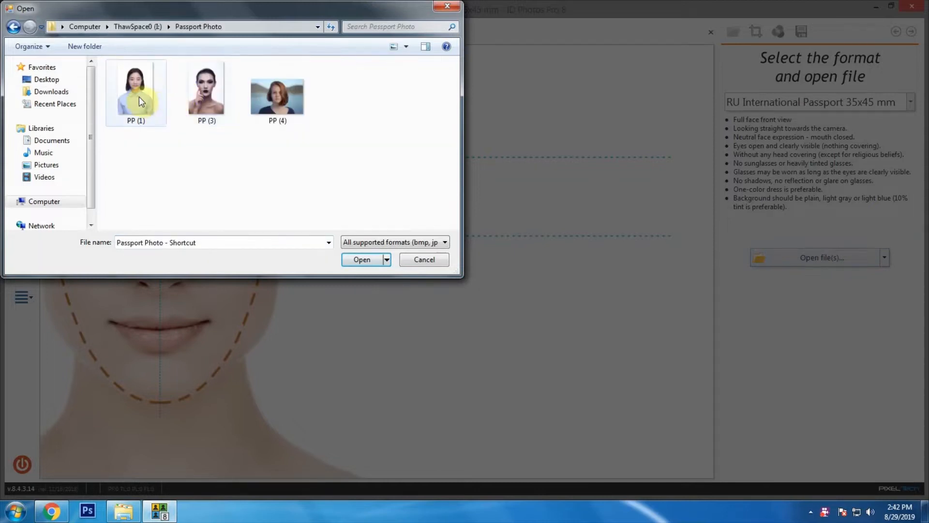
pyautogui.click(361, 260)
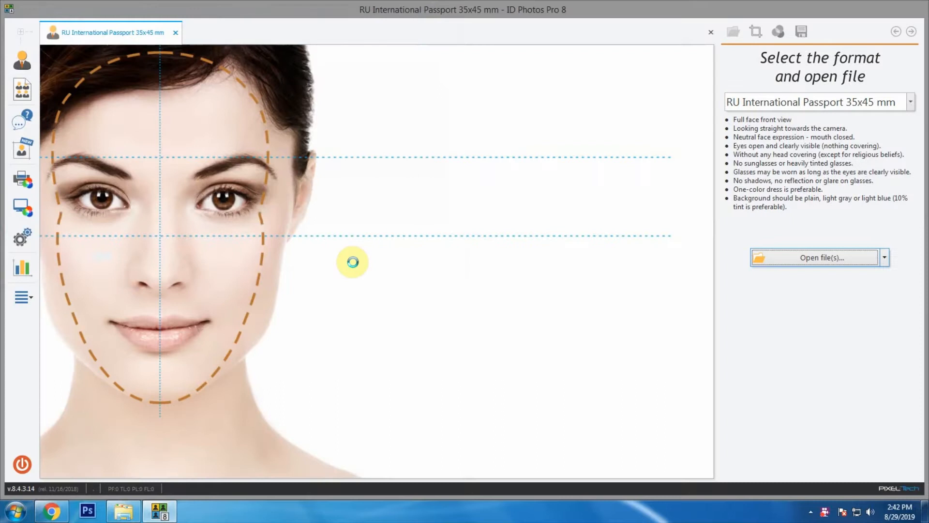
pyautogui.click(819, 258)
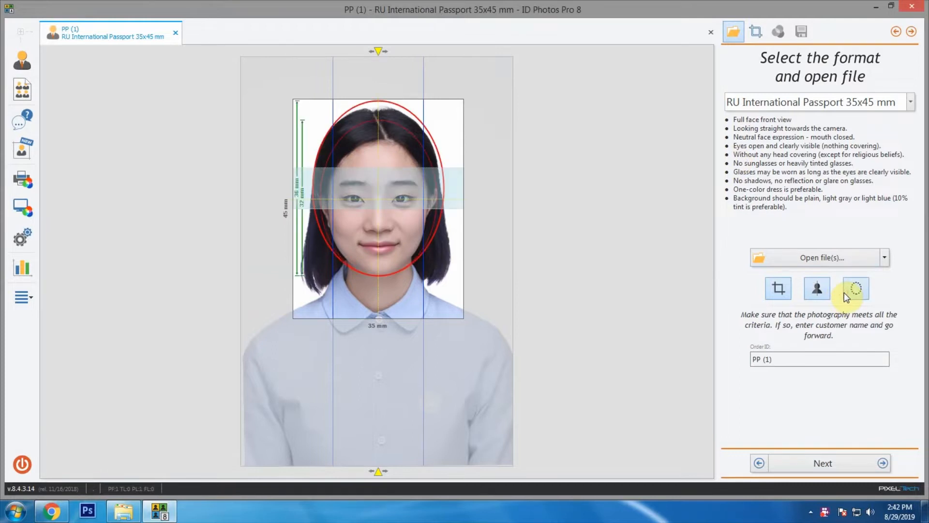
# Step: In the Validate step, align the chin guide to the chin and keep rotation correction at -0.8
pyautogui.click(855, 288)
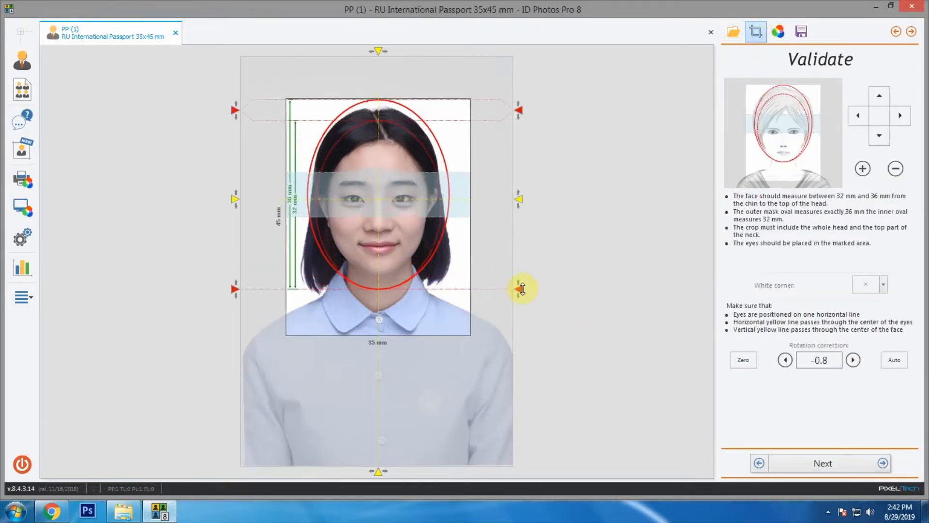
pyautogui.moveTo(521, 289); pyautogui.dragTo(516, 198)
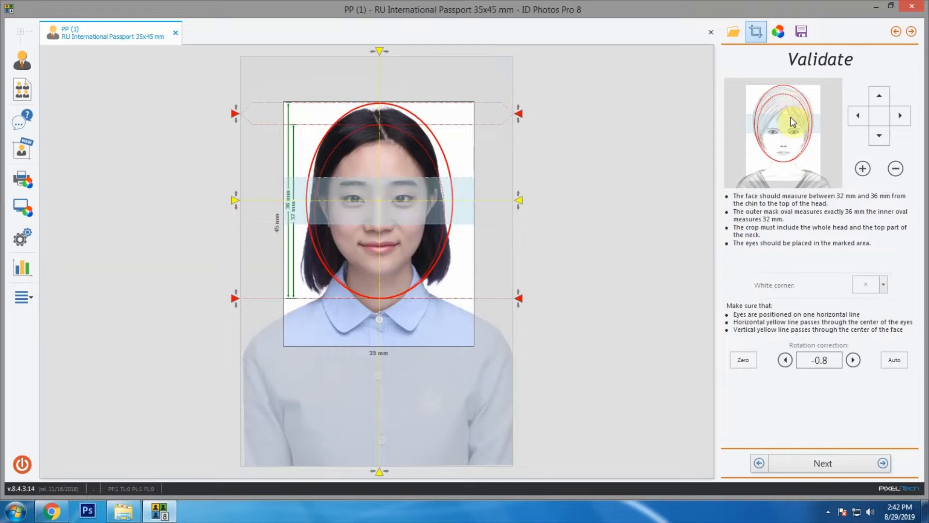
pyautogui.click(785, 360)
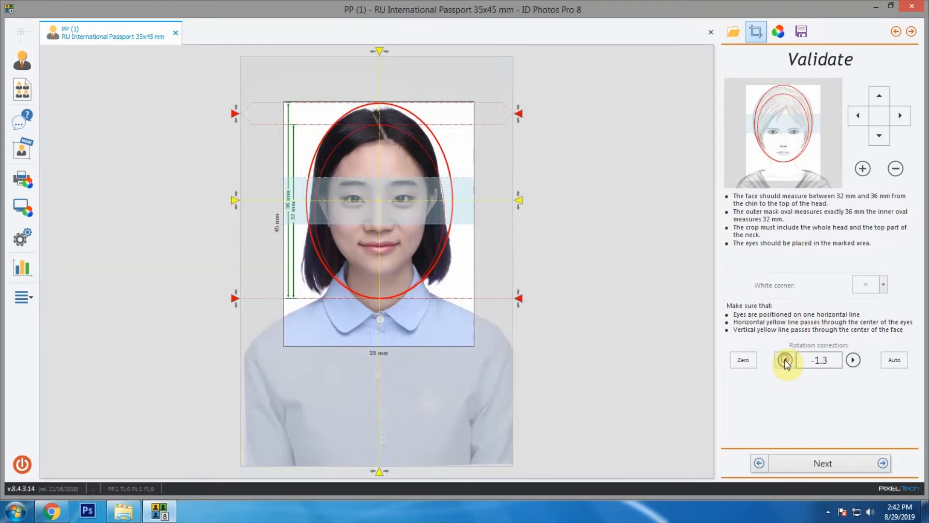
pyautogui.click(785, 360)
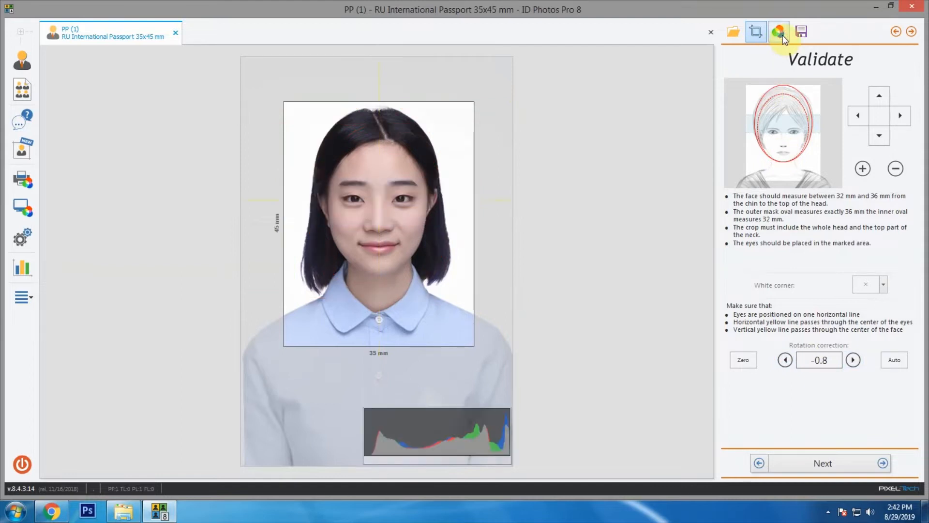
# Step: In Adjust colors, restore natural colour, warm Temp to about 5, and process PP (1) to its print layouts
pyautogui.click(778, 31)
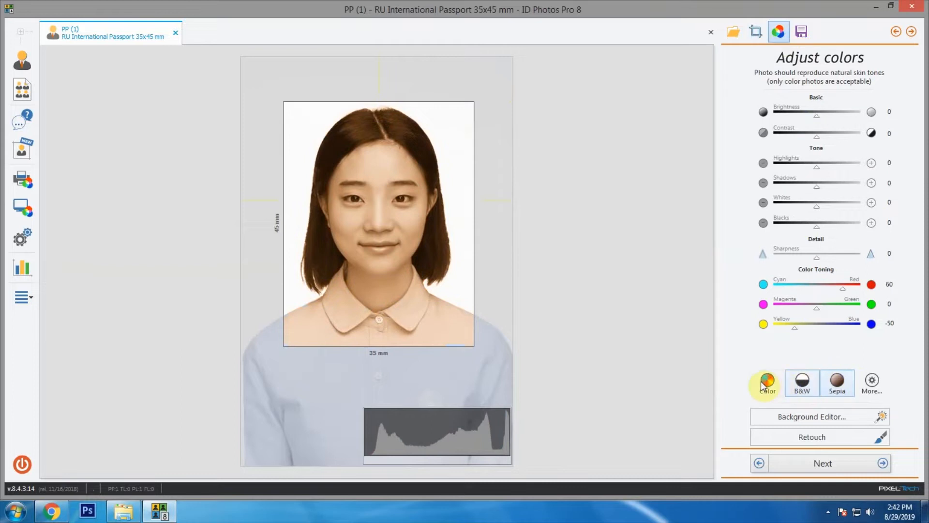
pyautogui.click(766, 383)
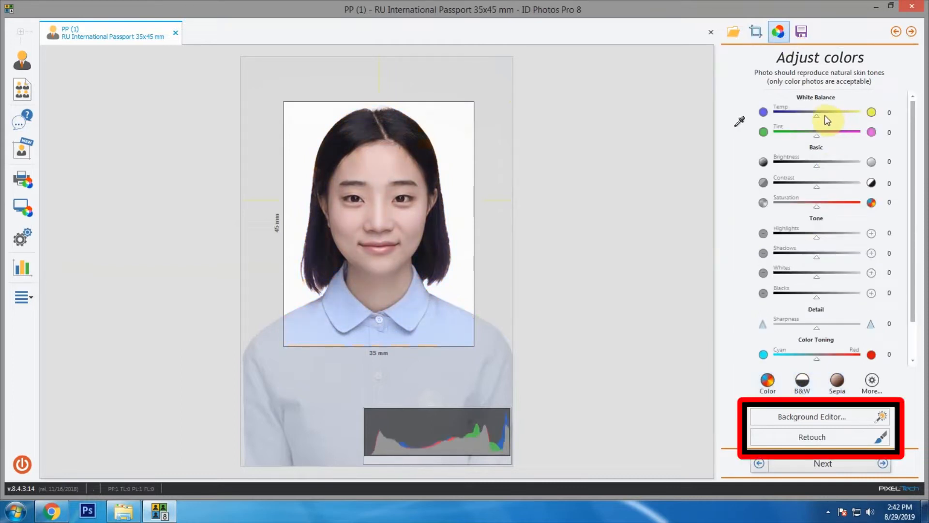
pyautogui.moveTo(816, 117); pyautogui.dragTo(853, 117)
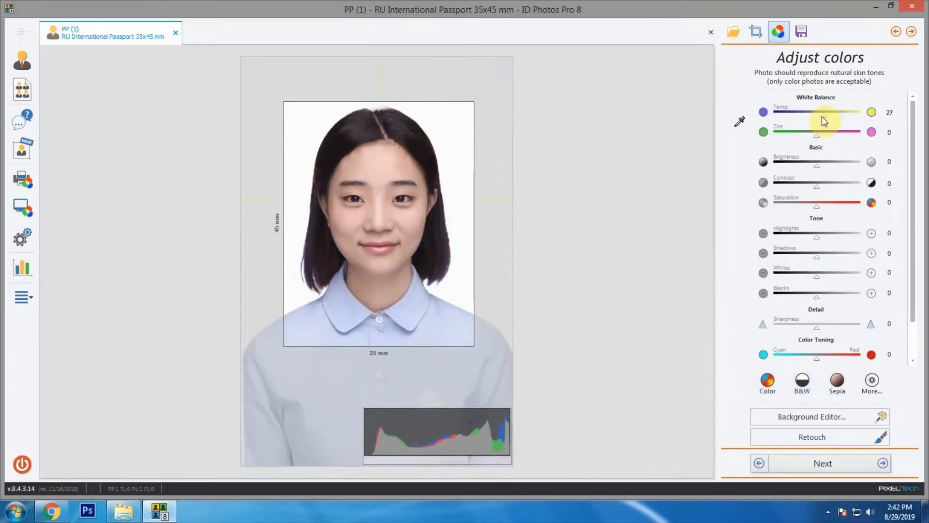
pyautogui.moveTo(841, 112); pyautogui.dragTo(818, 115)
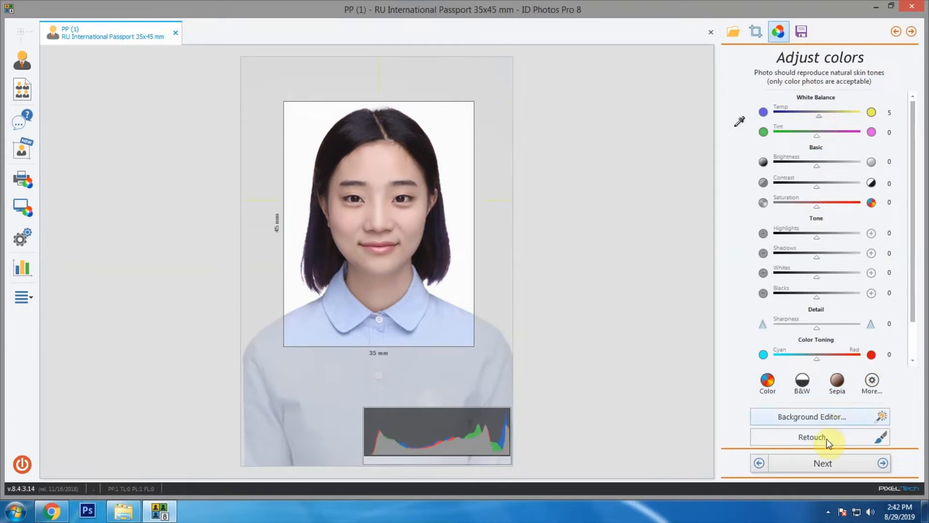
pyautogui.click(823, 463)
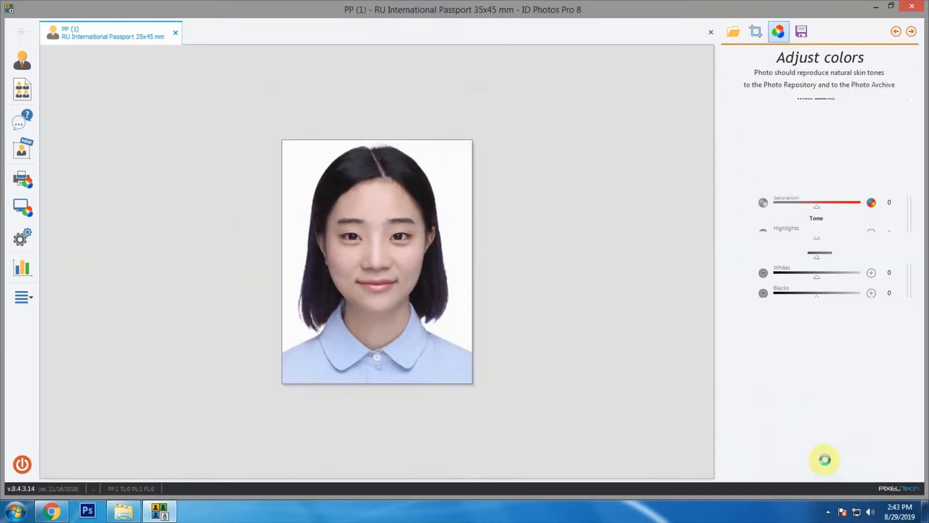
pyautogui.click(801, 31)
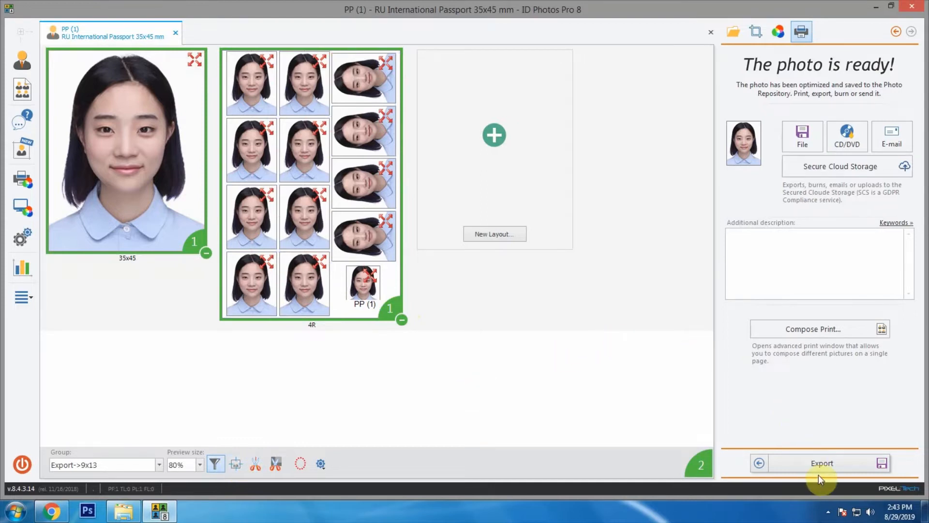
# Step: Export PP (1)_35x45 and PP (1)_4R JPEGs to the Passport Photo folder and close the tab
pyautogui.click(801, 137)
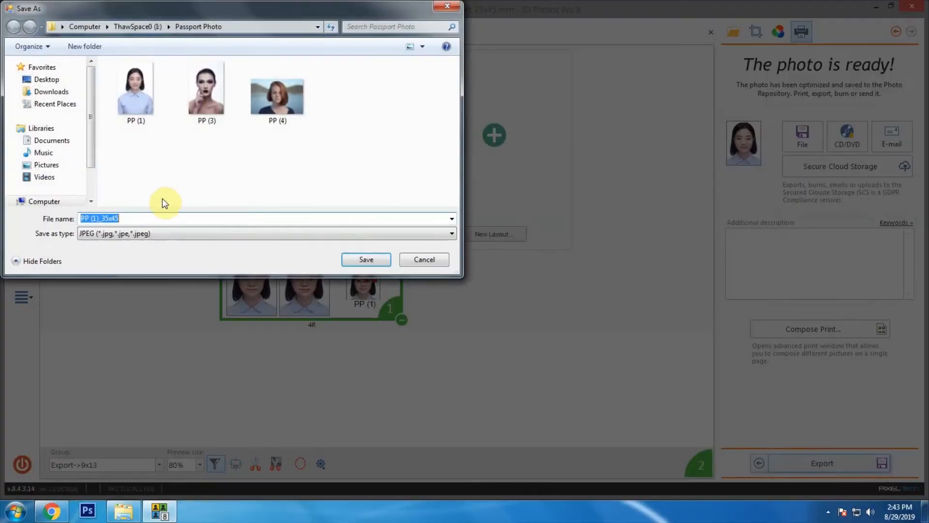
pyautogui.click(365, 260)
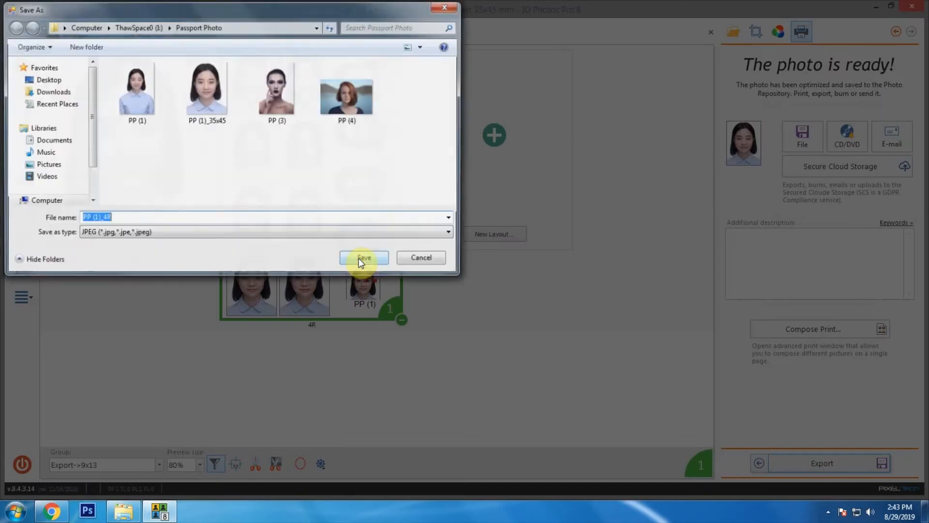
pyautogui.click(364, 257)
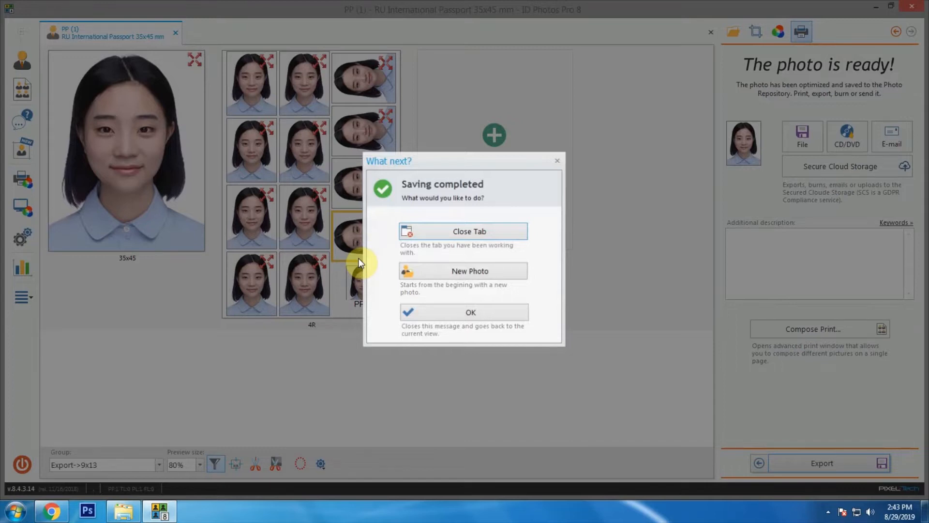
pyautogui.moveTo(375, 265)
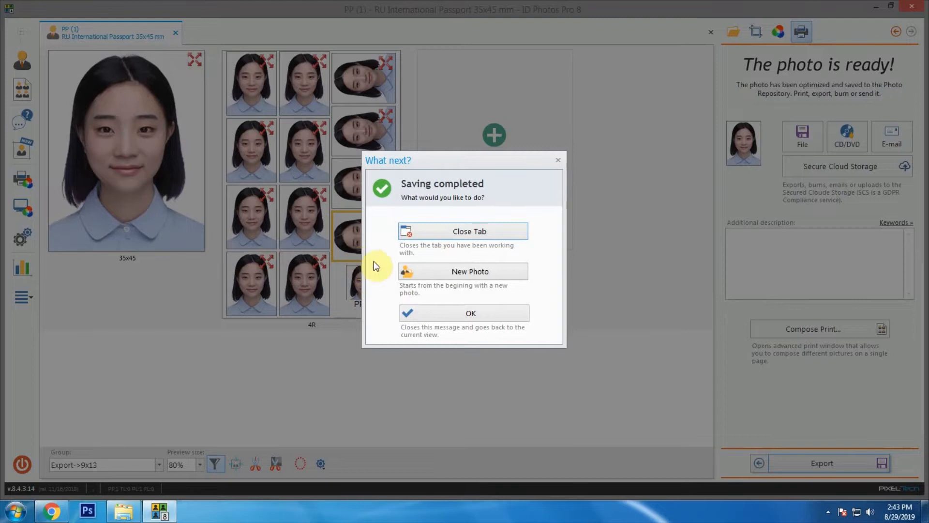
pyautogui.click(470, 312)
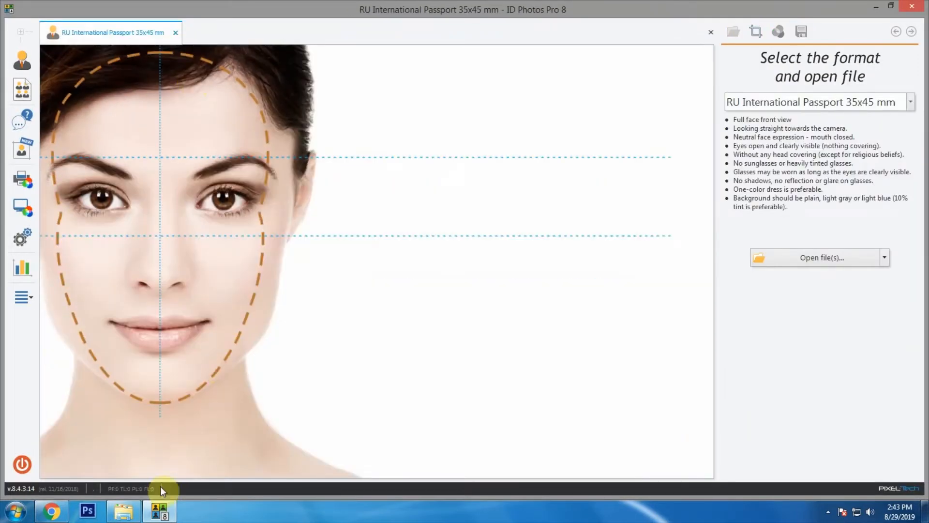
# Step: Preview PP (1)_4R and PP (1)_35x45 in Photo Viewer, then delete both exports leaving three originals
pyautogui.click(821, 257)
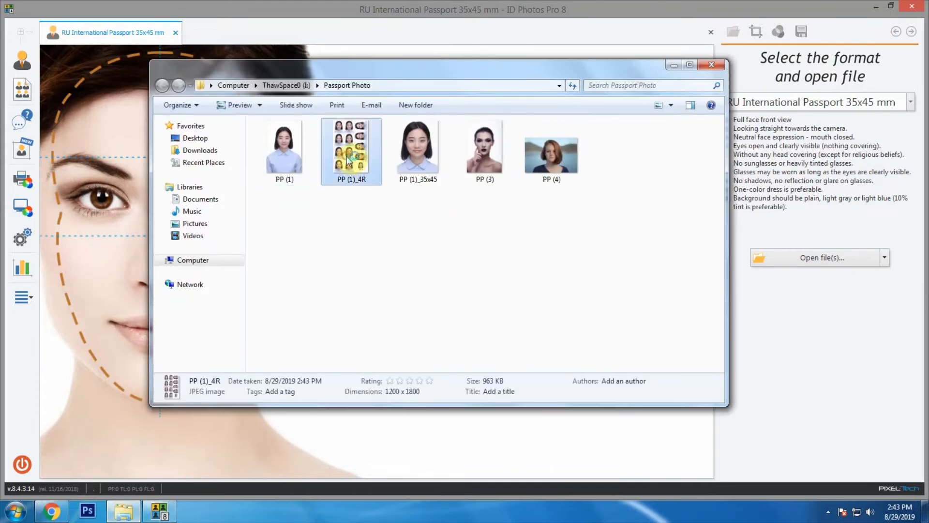
pyautogui.doubleClick(350, 146)
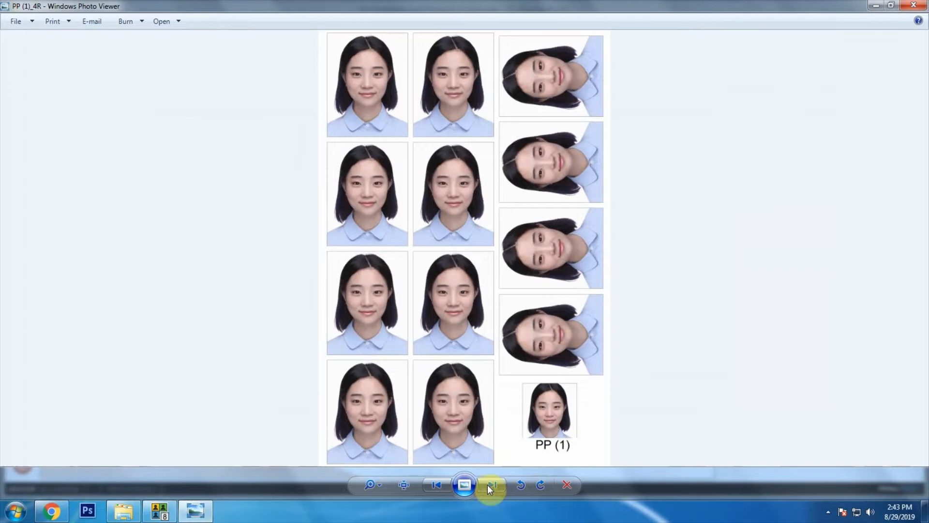
pyautogui.click(491, 484)
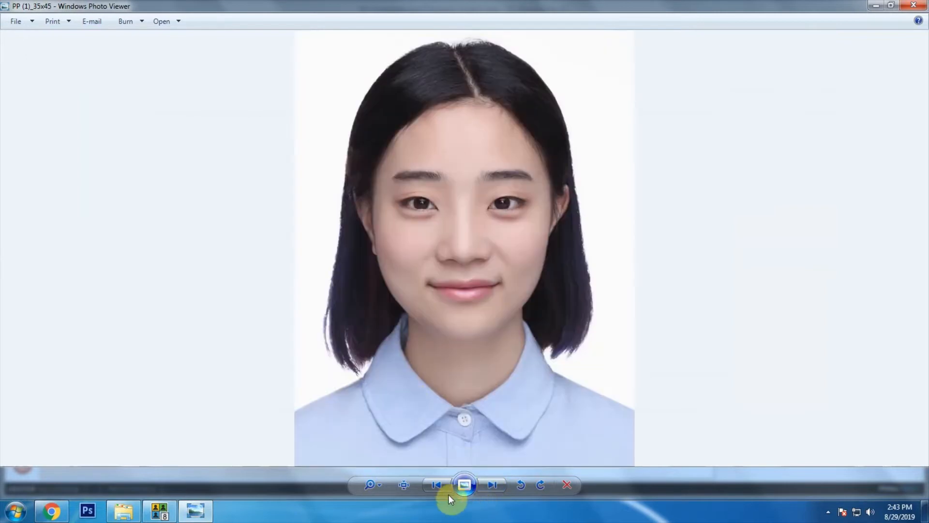
pyautogui.click(491, 484)
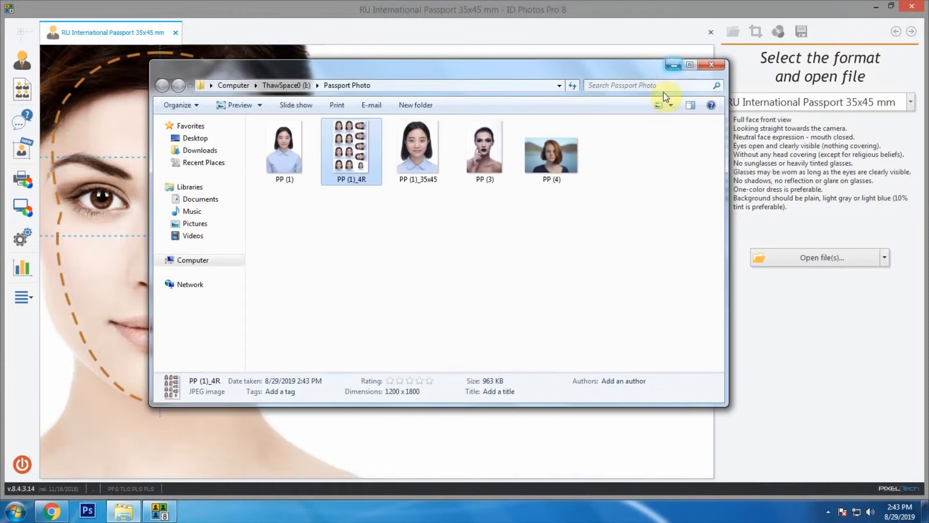
pyautogui.moveTo(670, 65)
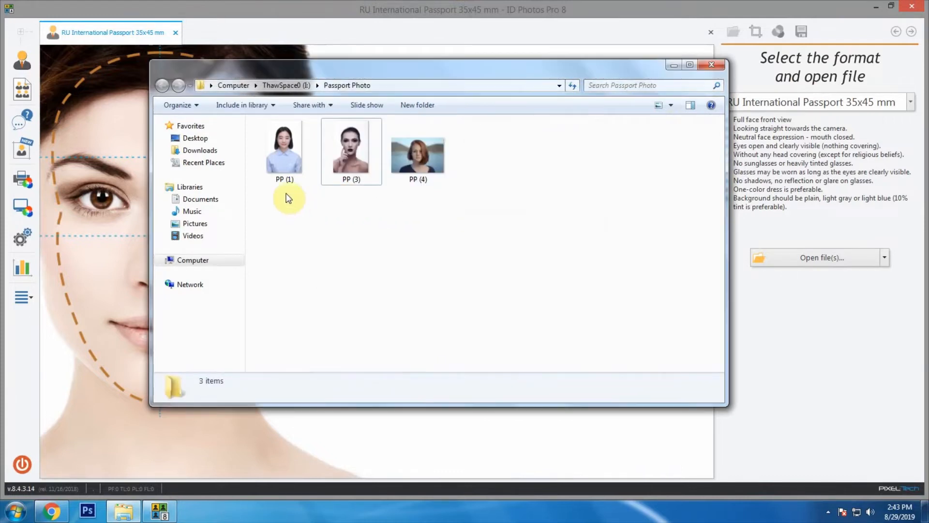
pyautogui.doubleClick(284, 145)
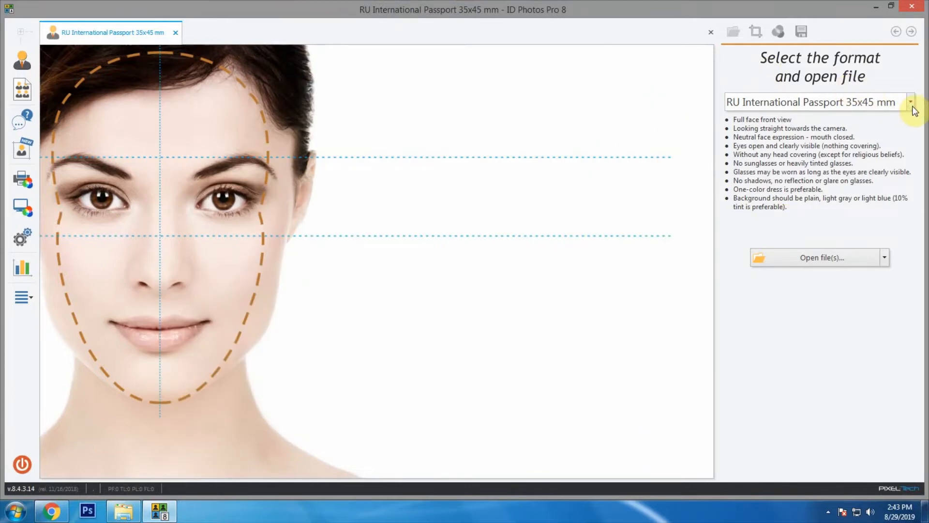
# Step: Search the format list (jap, US), choose RU International Passport 35x45 mm and start opening photo files
pyautogui.click(911, 102)
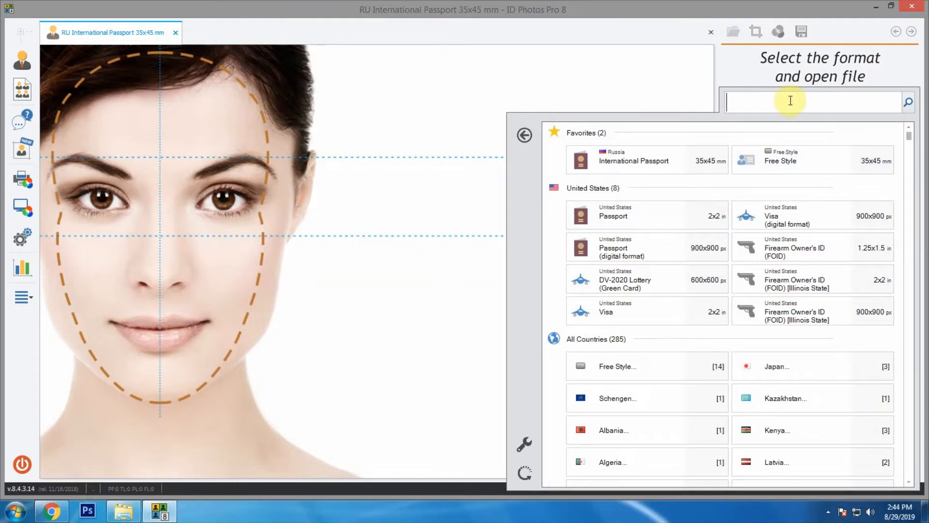
pyautogui.write('jap')
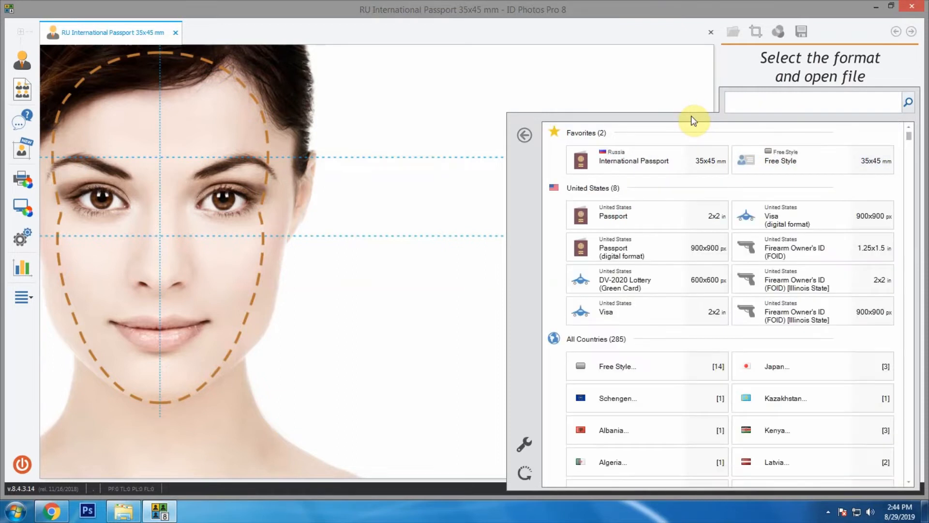
pyautogui.write('US')
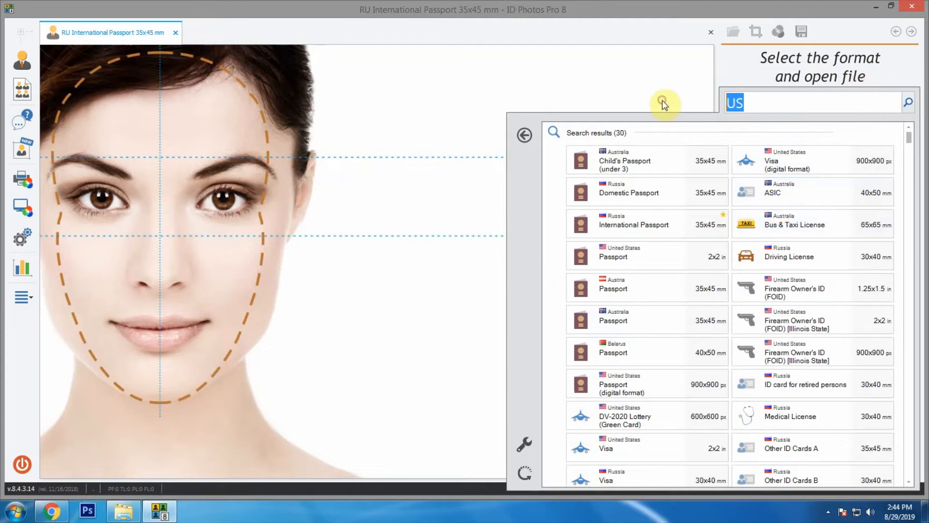
pyautogui.click(632, 223)
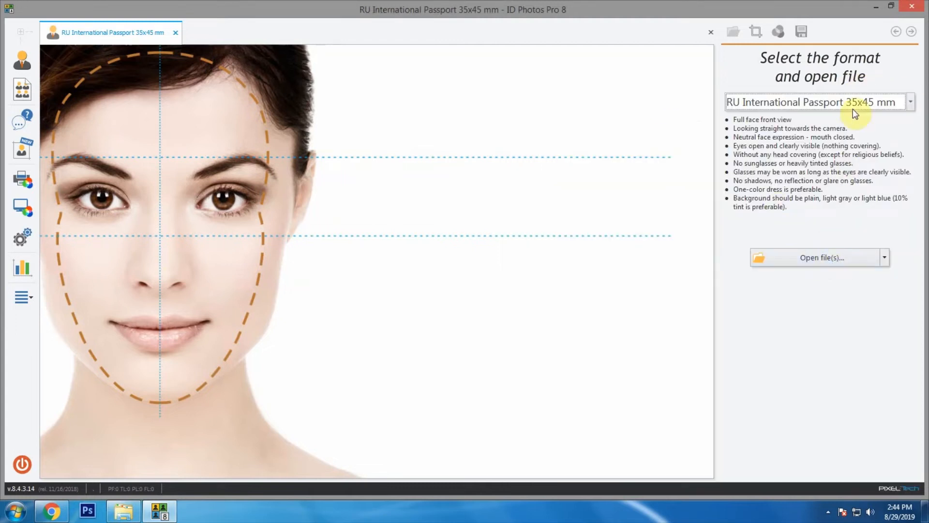
pyautogui.click(821, 257)
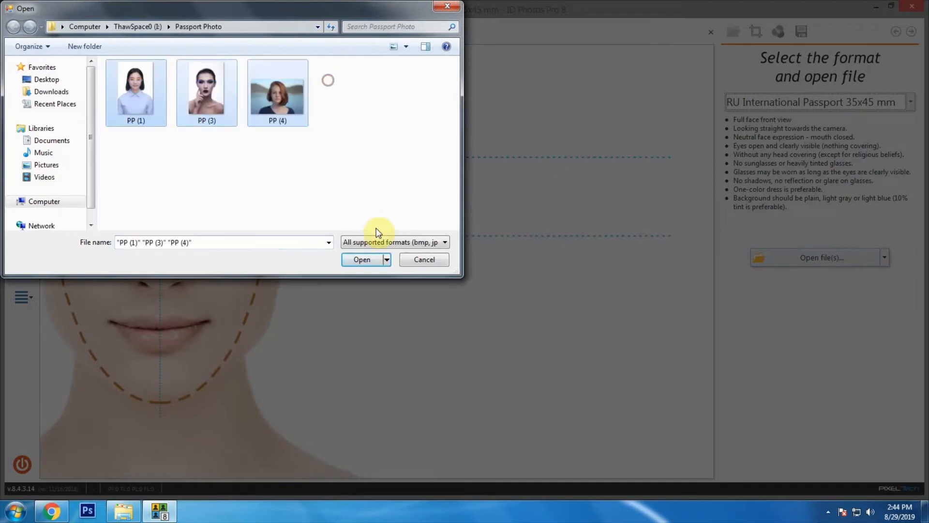
# Step: Load PP (1), PP (3) and PP (4), then bring PP (4) to its 35x45 and 4R print layouts
pyautogui.click(361, 259)
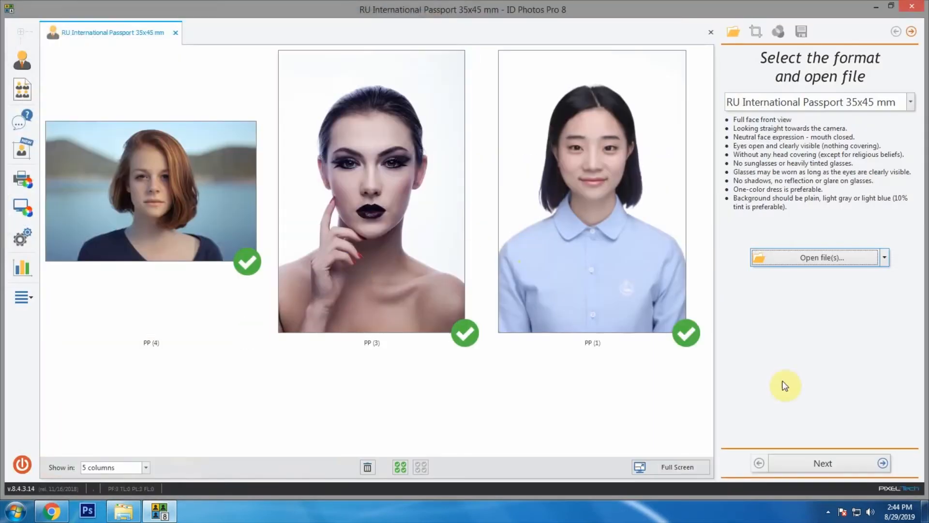
pyautogui.doubleClick(150, 190)
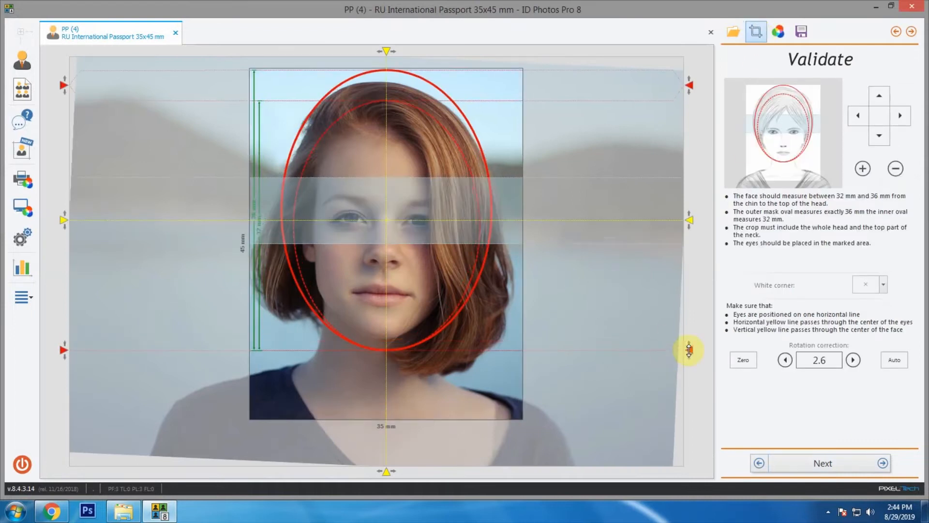
pyautogui.click(801, 31)
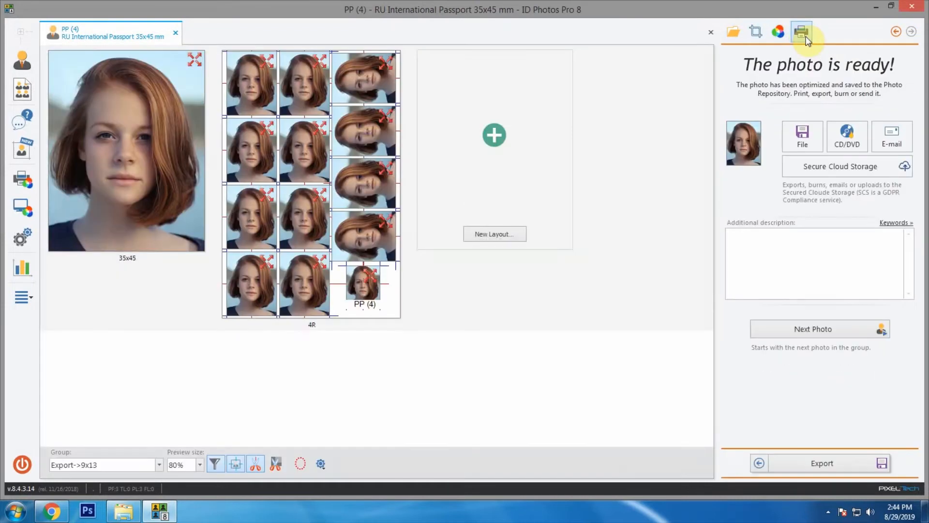
pyautogui.click(126, 150)
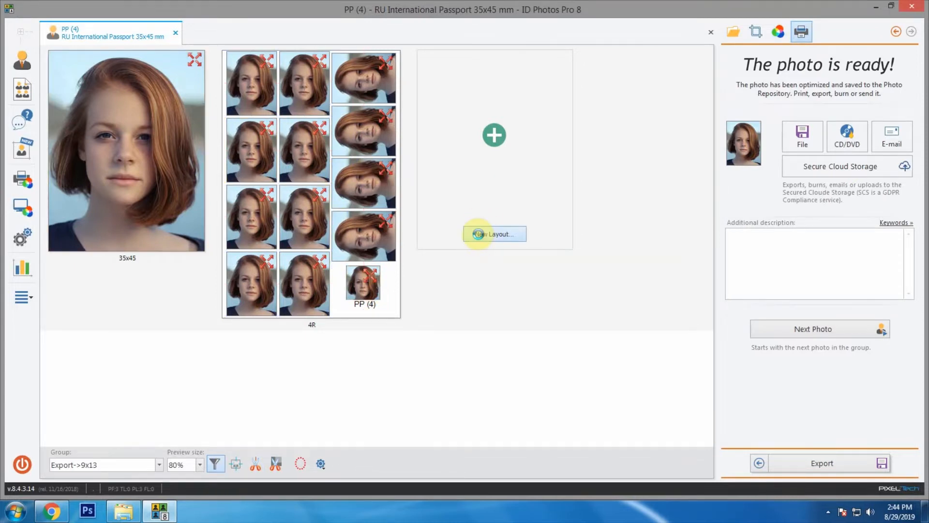
# Step: Build the 'sample' layout: two 35x45 frames, a 20x30 and a 30x40 frame, text frame moved lower
pyautogui.click(495, 233)
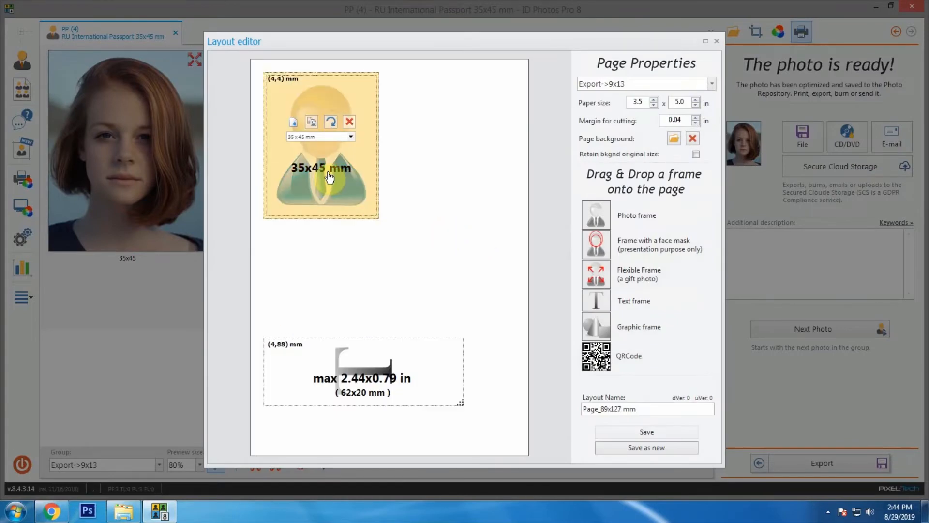
pyautogui.moveTo(338, 181)
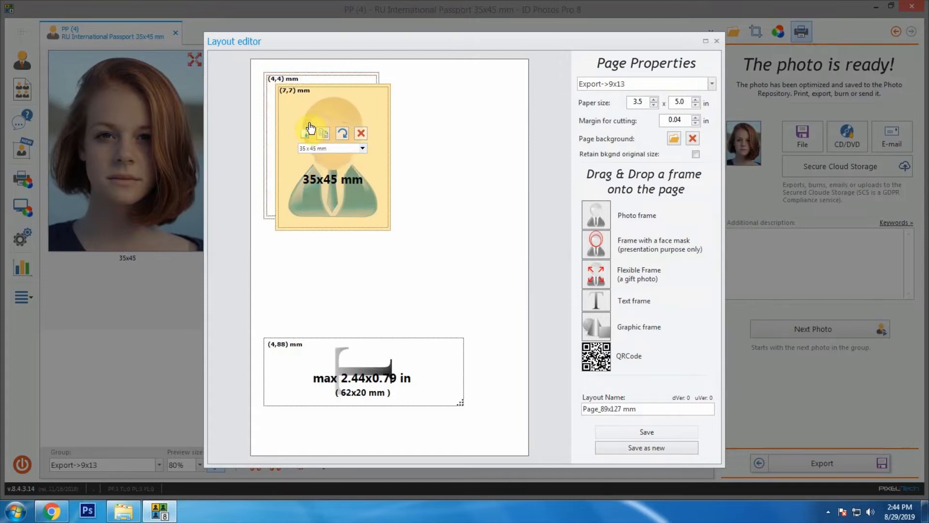
pyautogui.moveTo(335, 95)
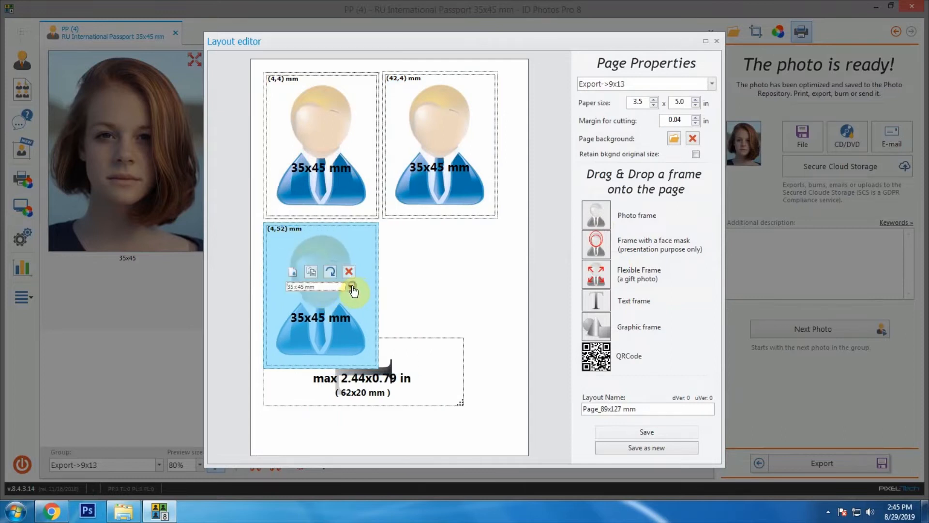
pyautogui.click(349, 286)
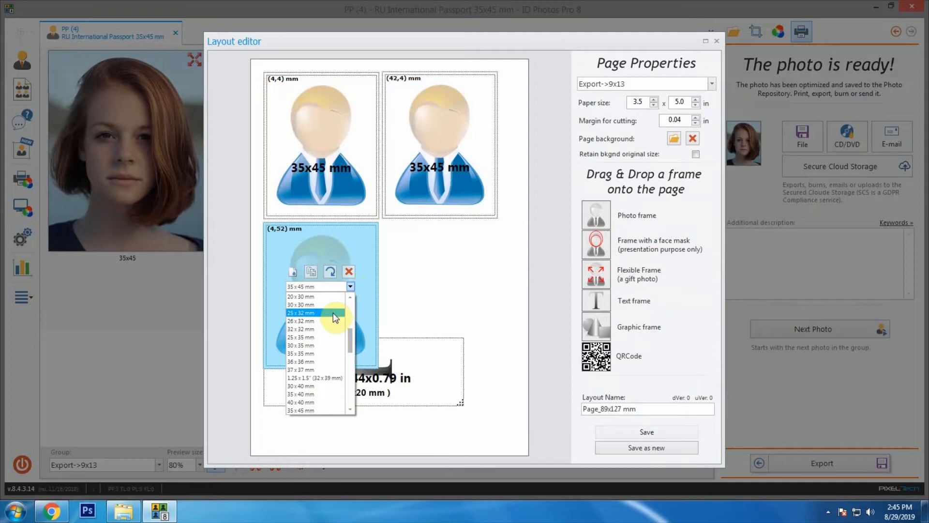
pyautogui.moveTo(321, 312)
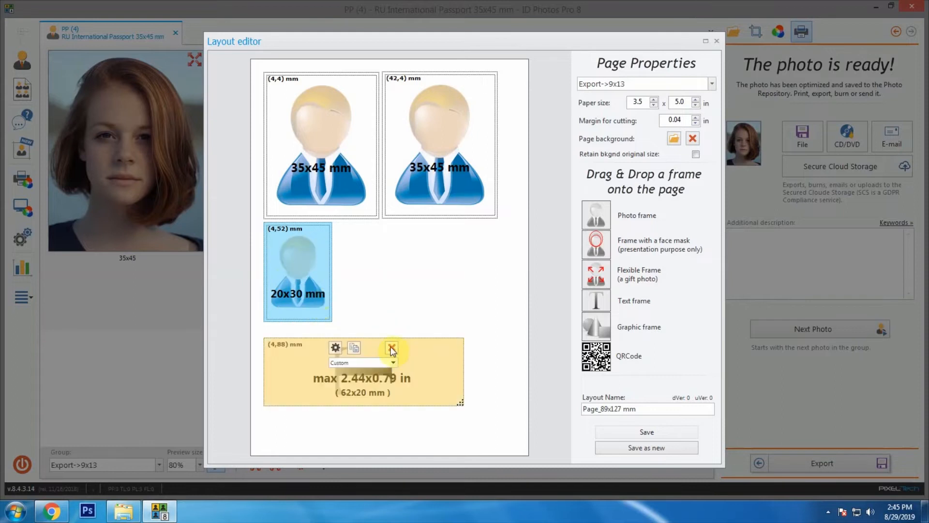
pyautogui.moveTo(361, 370); pyautogui.dragTo(412, 405)
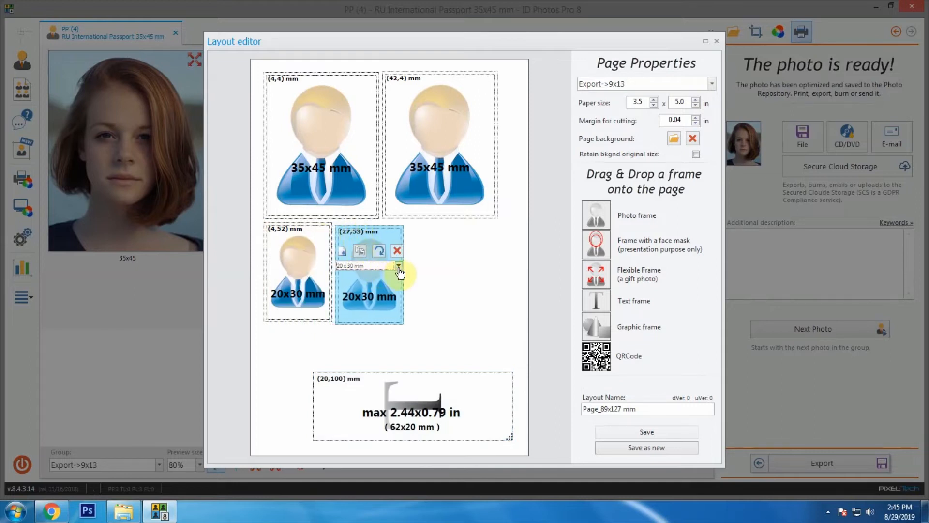
pyautogui.click(397, 265)
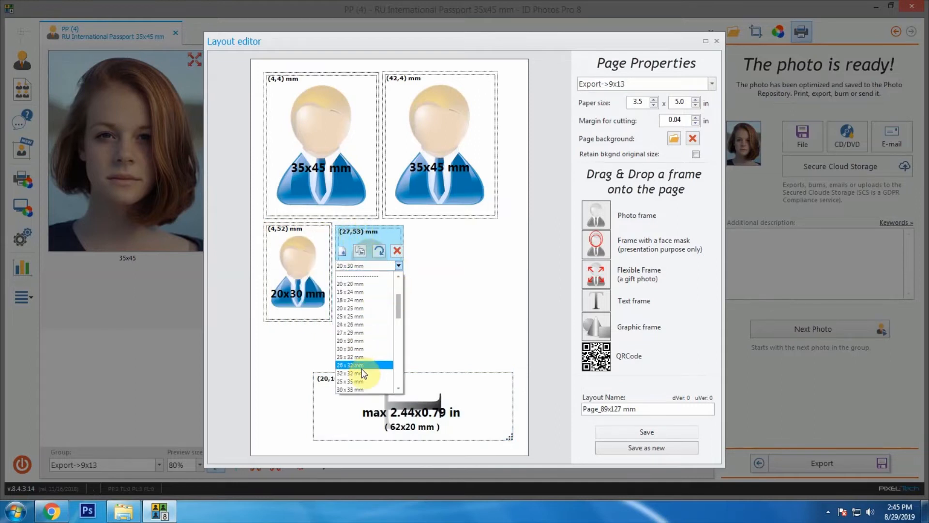
pyautogui.scroll(-3)
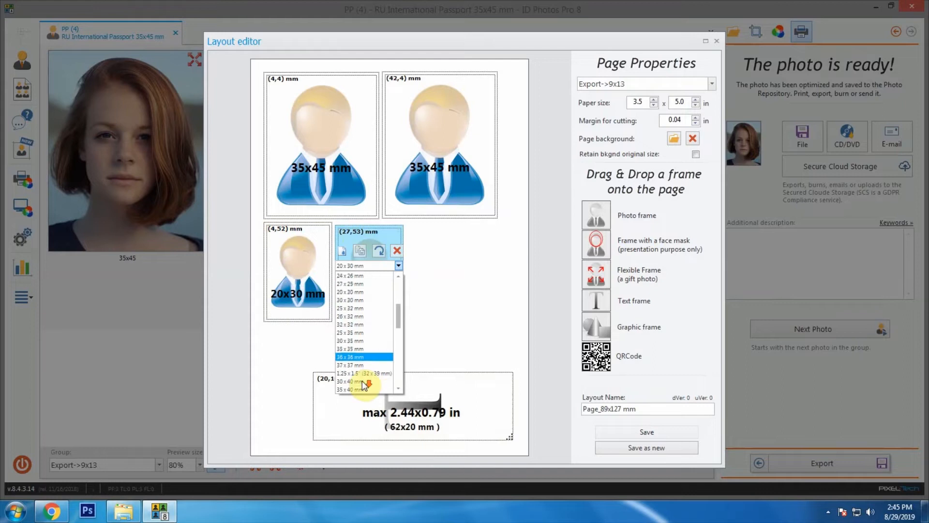
pyautogui.click(350, 381)
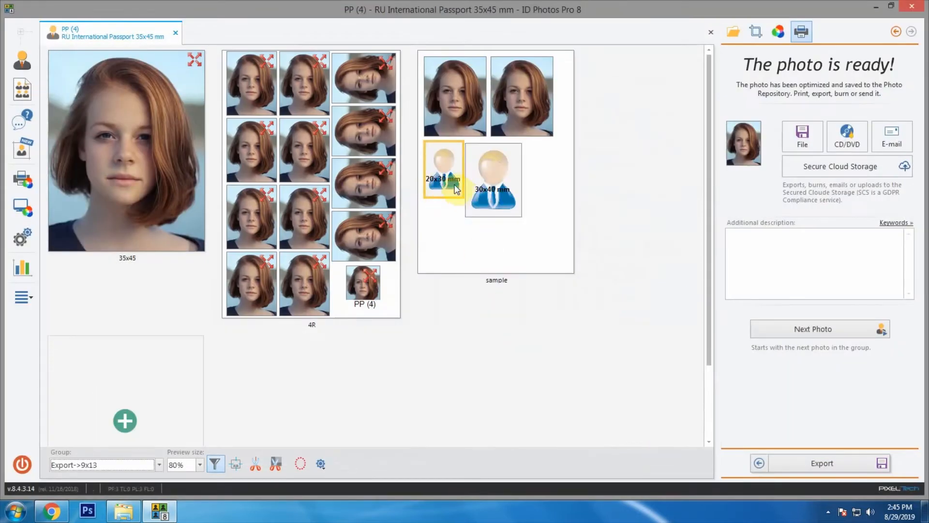
# Step: Export PP (4) on the sample layout and review PP (4)_sample in the Passport Photo folder
pyautogui.click(454, 97)
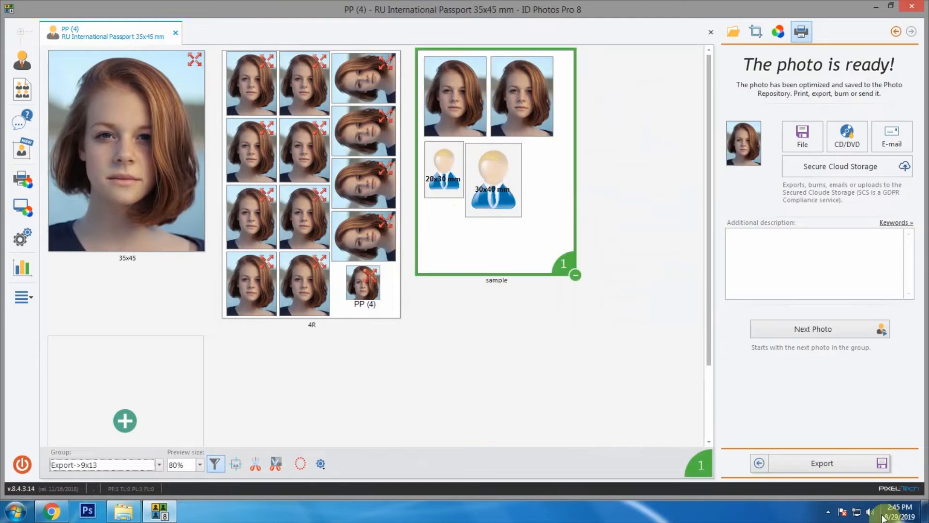
pyautogui.click(801, 137)
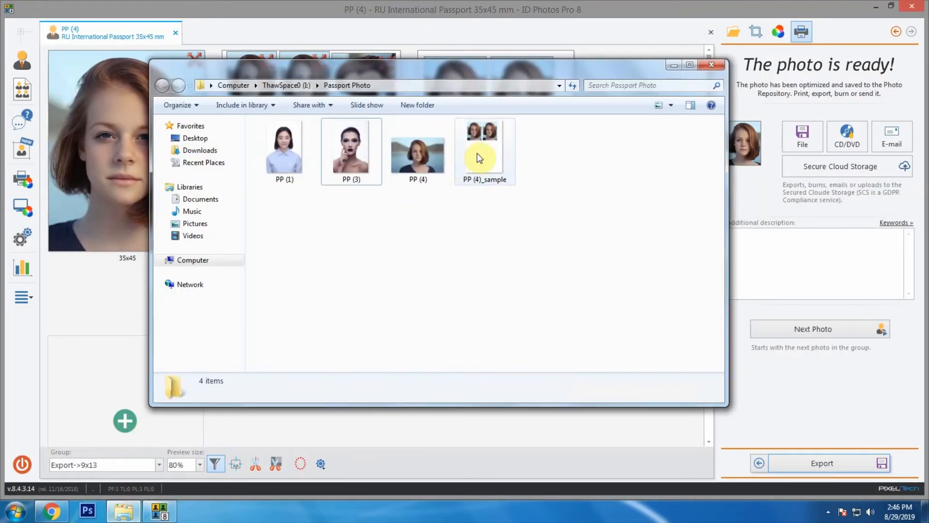
pyautogui.click(484, 145)
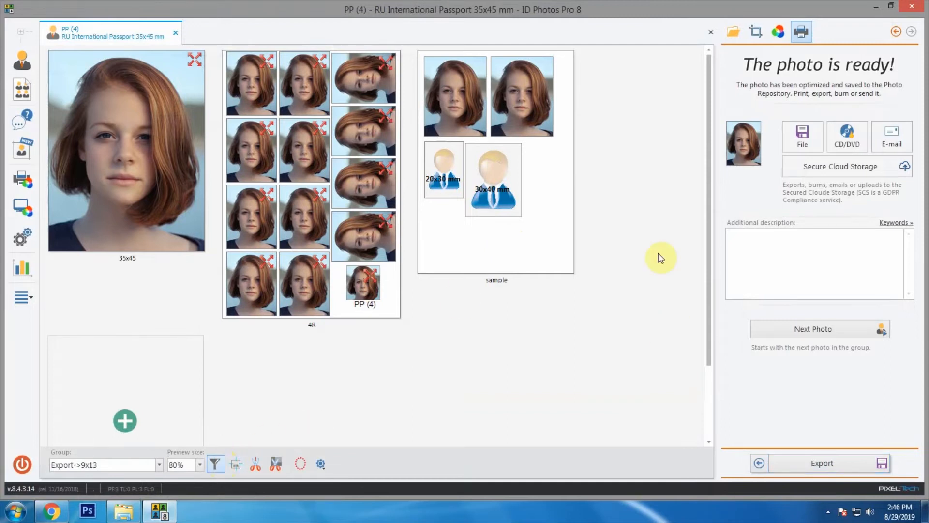
pyautogui.moveTo(671, 204)
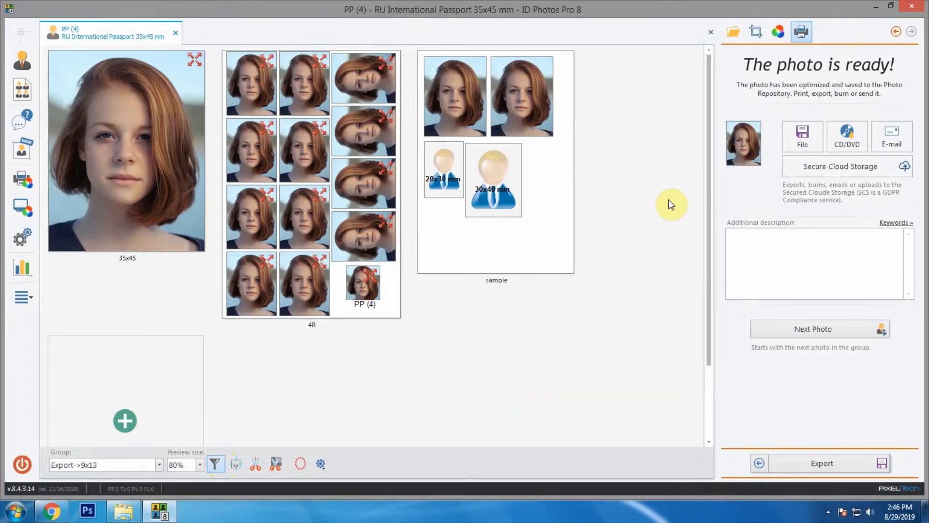
pyautogui.scroll(-3)
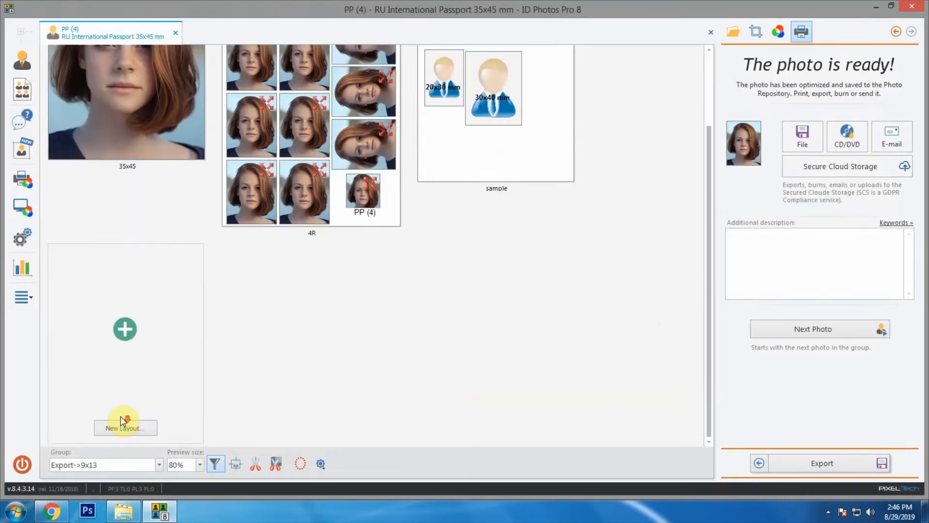
# Step: Start a new layout with a second photo frame and a flexible frame, both set to 20x30 mm
pyautogui.click(125, 427)
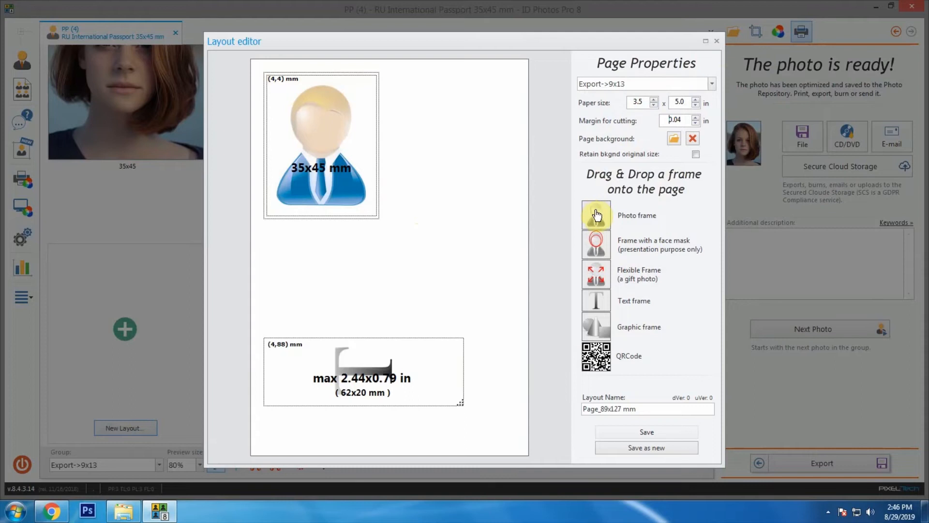
pyautogui.moveTo(596, 215); pyautogui.dragTo(480, 237)
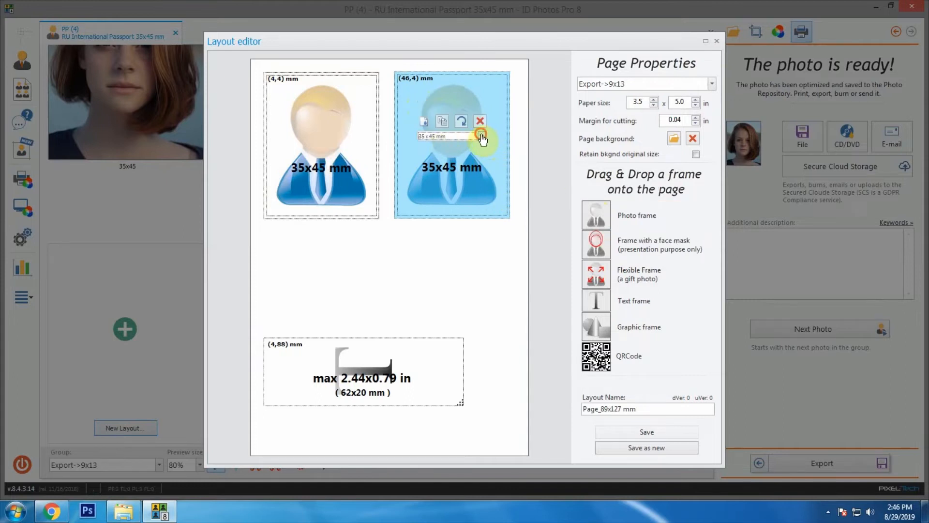
pyautogui.click(481, 135)
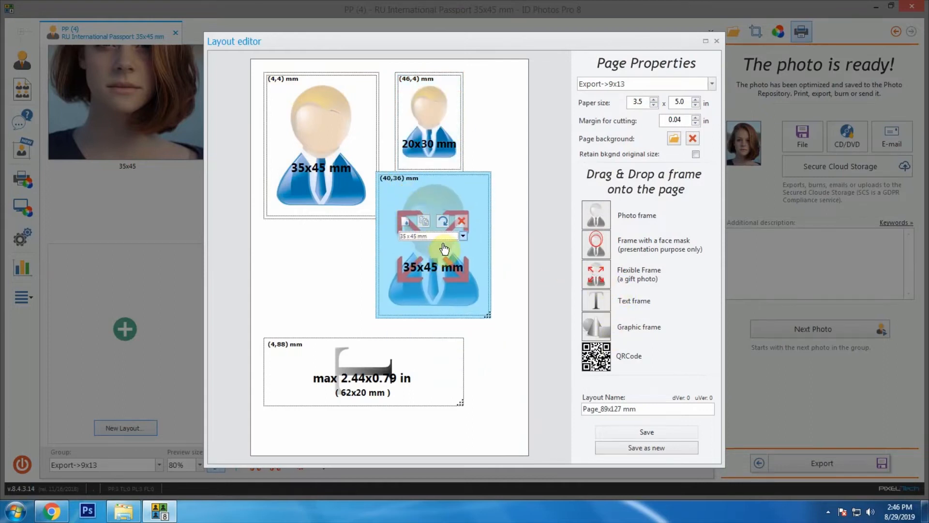
pyautogui.click(462, 236)
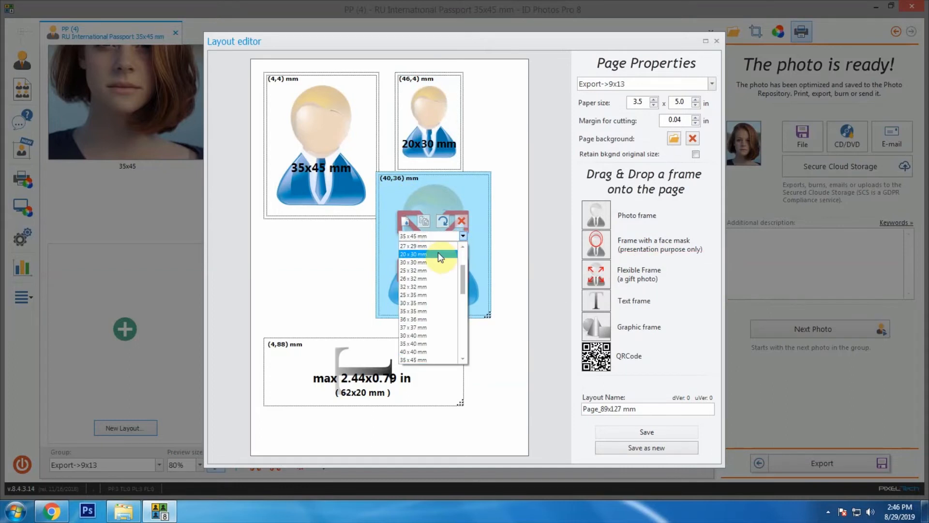
pyautogui.click(413, 253)
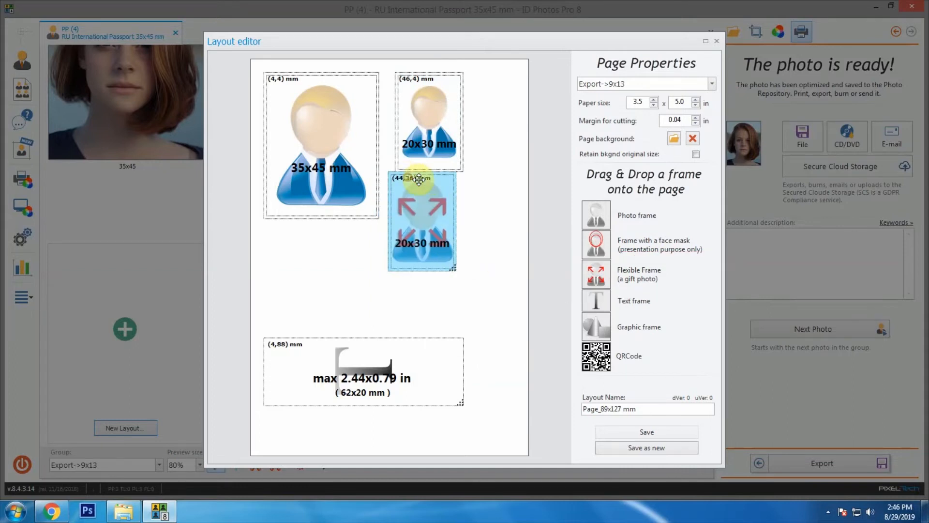
pyautogui.click(420, 221)
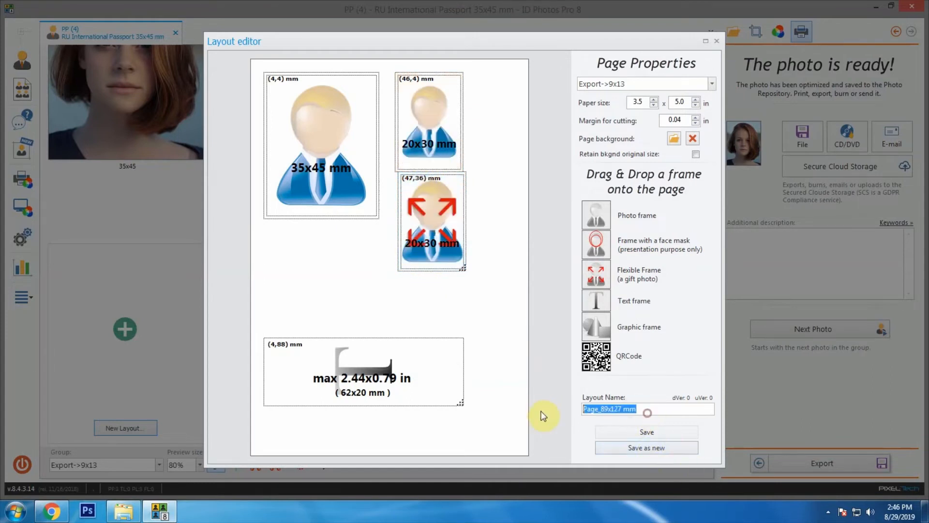
# Step: Name the layout 'sample 2' and save it as a new layout
pyautogui.write('sample 2')
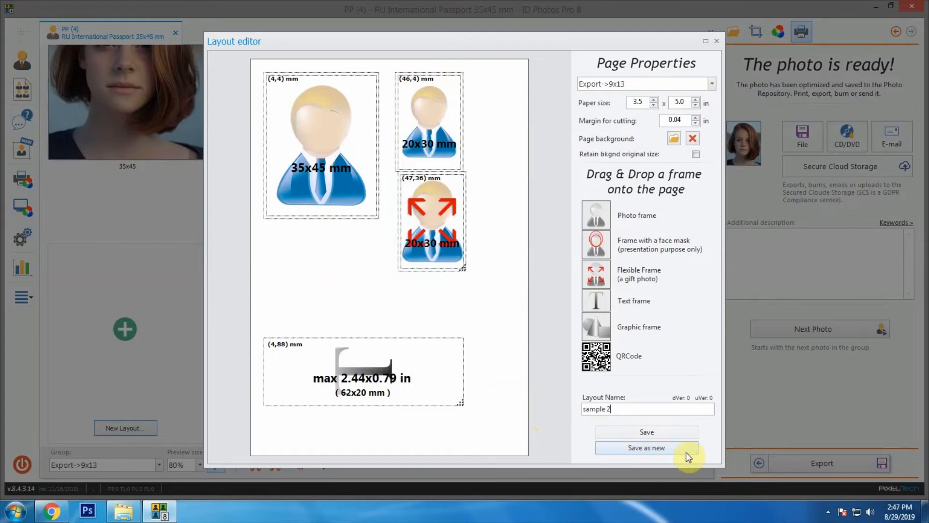
pyautogui.click(645, 447)
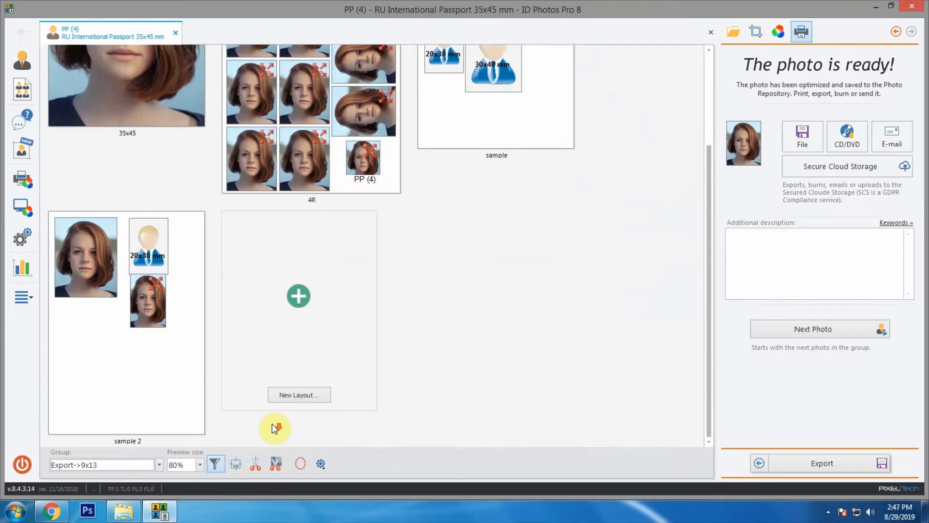
# Step: Enlarge the layout previews to 50% so all four layouts show side by side
pyautogui.click(199, 463)
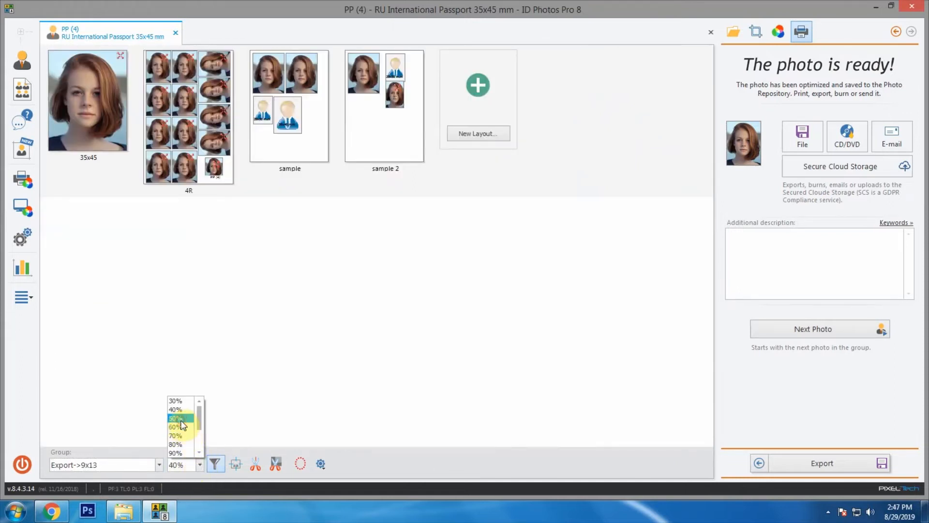
pyautogui.click(175, 418)
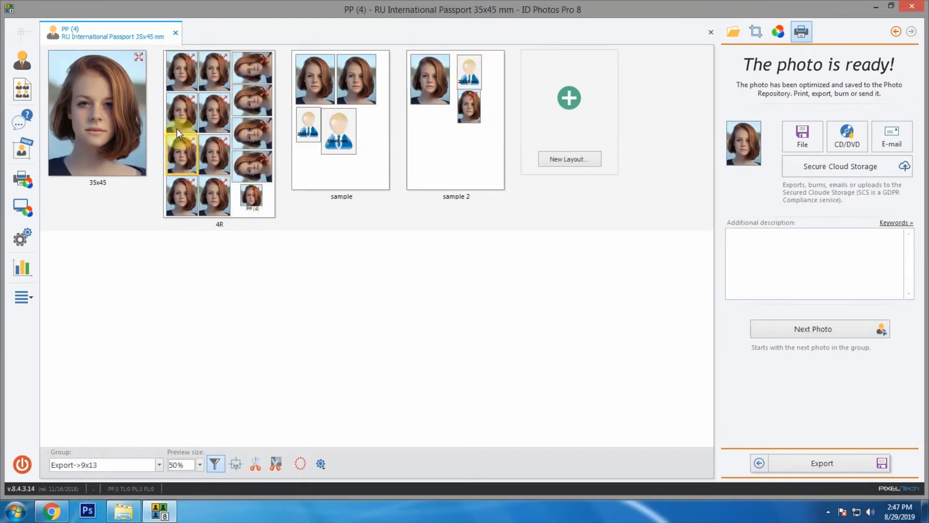
pyautogui.moveTo(561, 188)
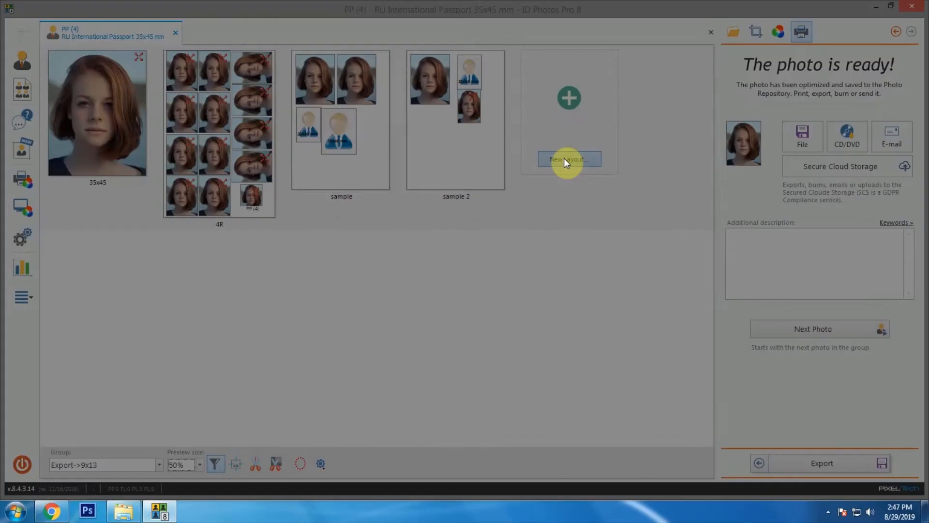
# Step: Set the page width to 5 in and enlarge the second photo frame to about 55x55
pyautogui.click(568, 159)
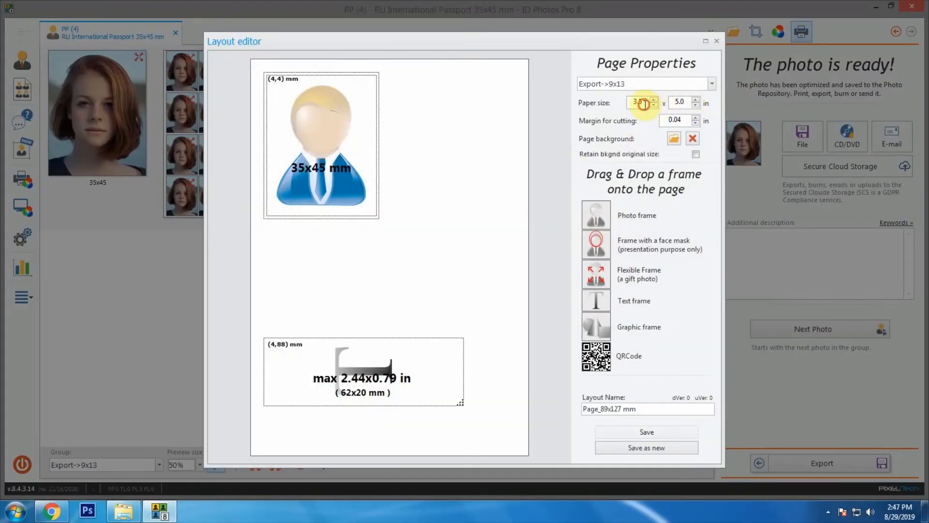
pyautogui.write('5.0')
pyautogui.click(684, 102)
pyautogui.write('6')
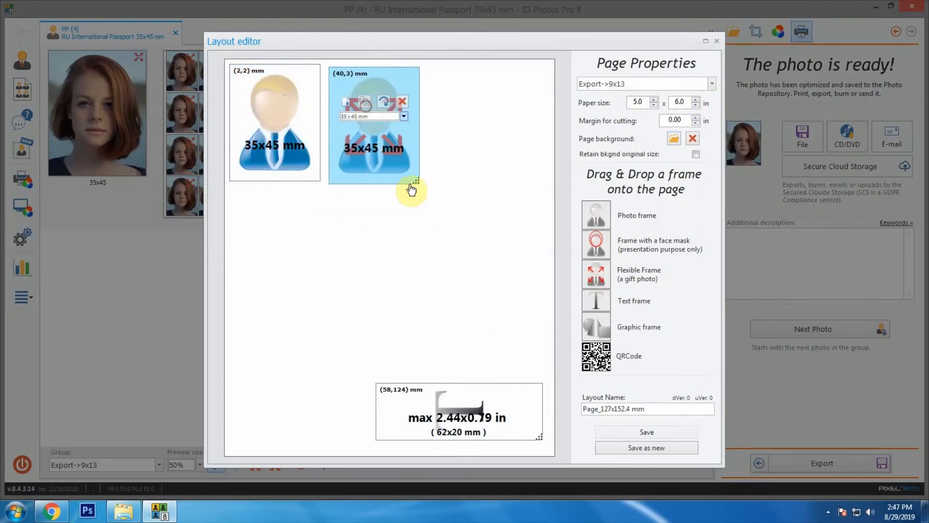
pyautogui.moveTo(415, 181); pyautogui.dragTo(453, 201)
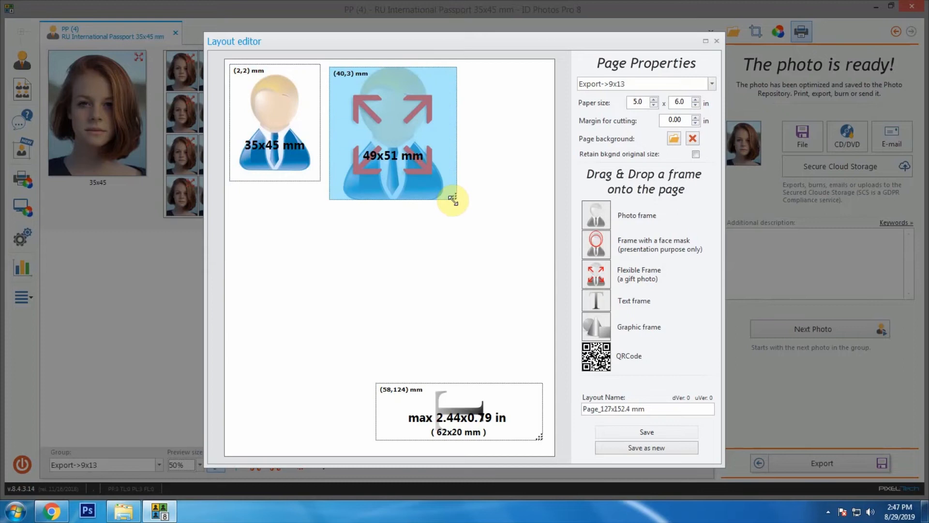
pyautogui.moveTo(452, 198); pyautogui.dragTo(469, 229)
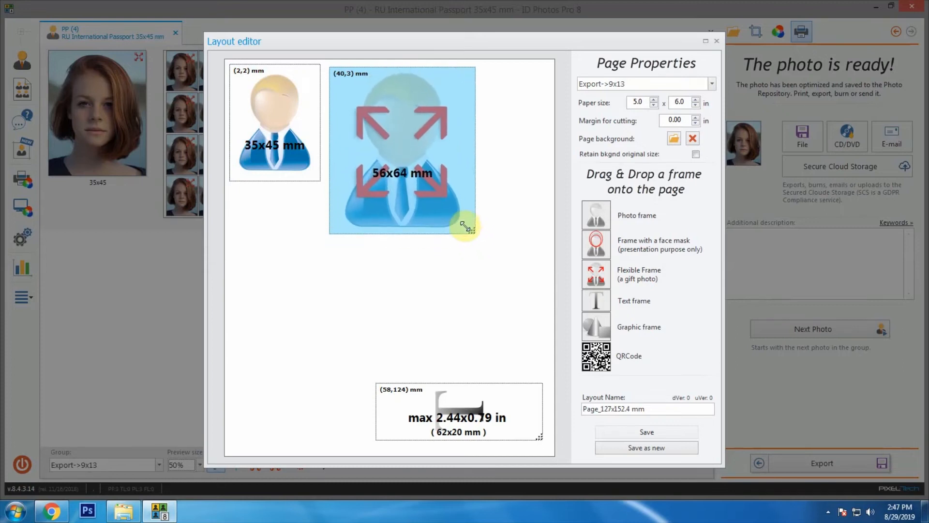
pyautogui.moveTo(468, 226); pyautogui.dragTo(452, 204)
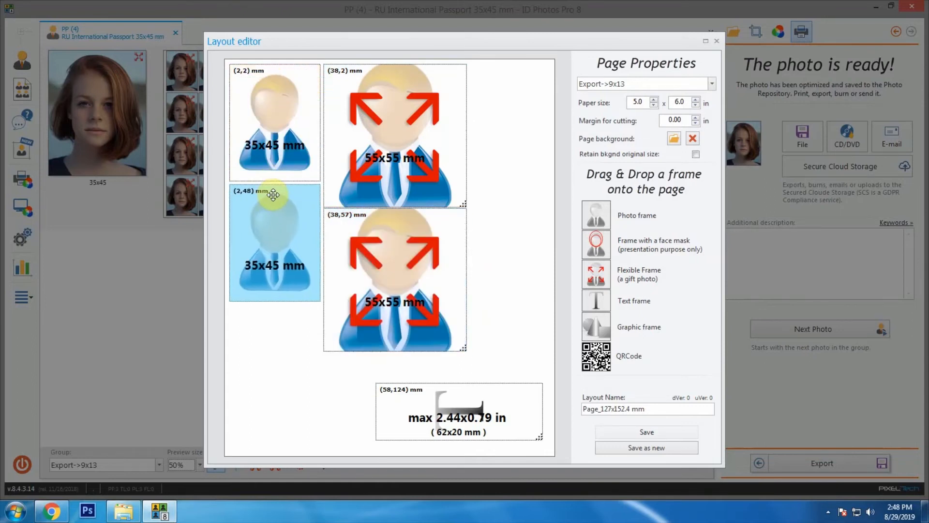
# Step: Add two more 35x45 frames below, name the layout 'sample 002' and save it as new
pyautogui.moveTo(274, 196); pyautogui.dragTo(274, 317)
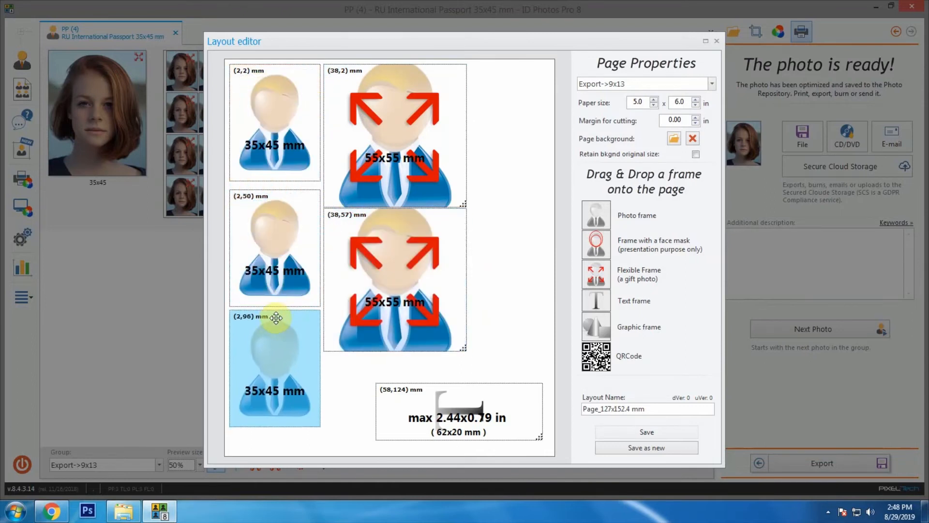
pyautogui.moveTo(596, 355); pyautogui.dragTo(527, 302)
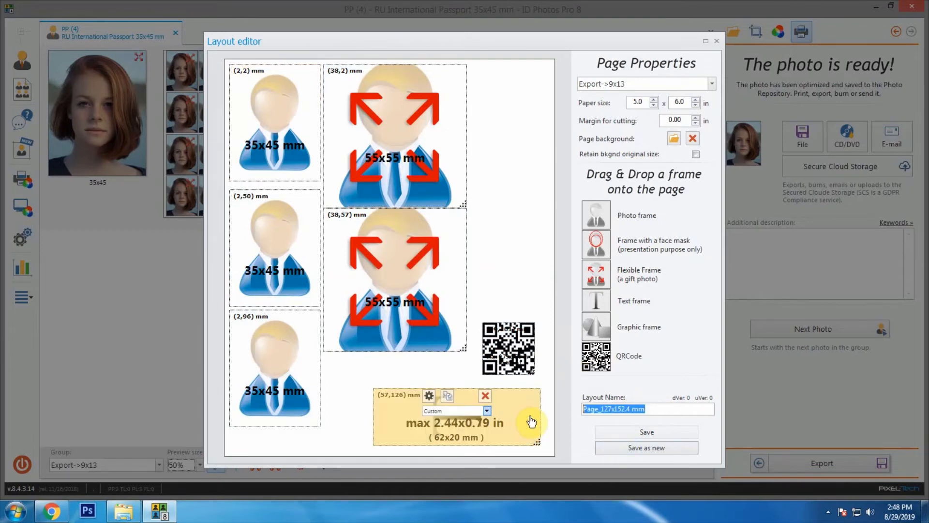
pyautogui.write('sample 00')
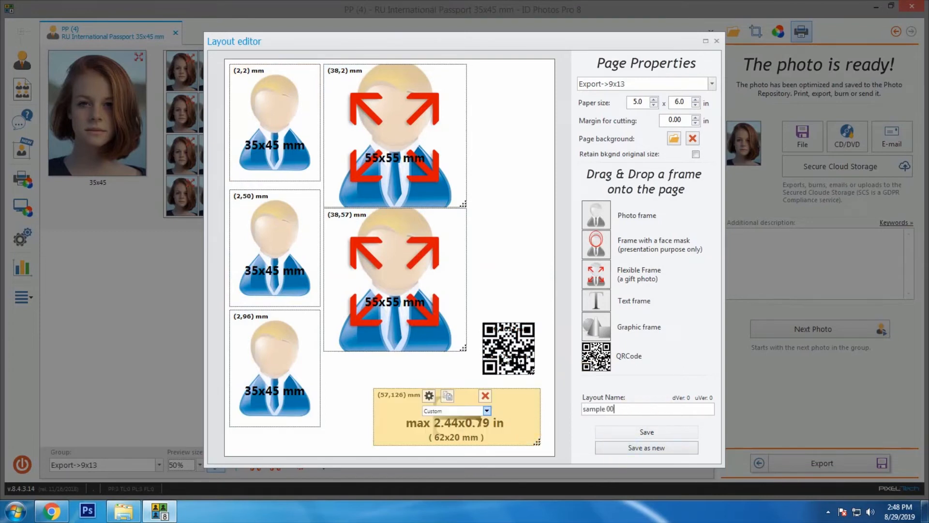
pyautogui.click(645, 447)
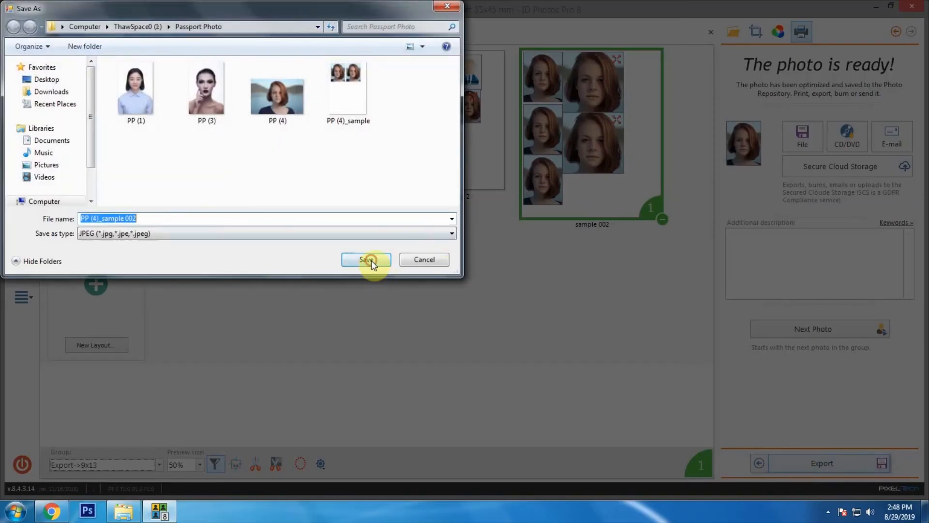
# Step: Save the sample 002 JPEG, preview it in Photo Viewer, and dismiss the completion message
pyautogui.click(366, 259)
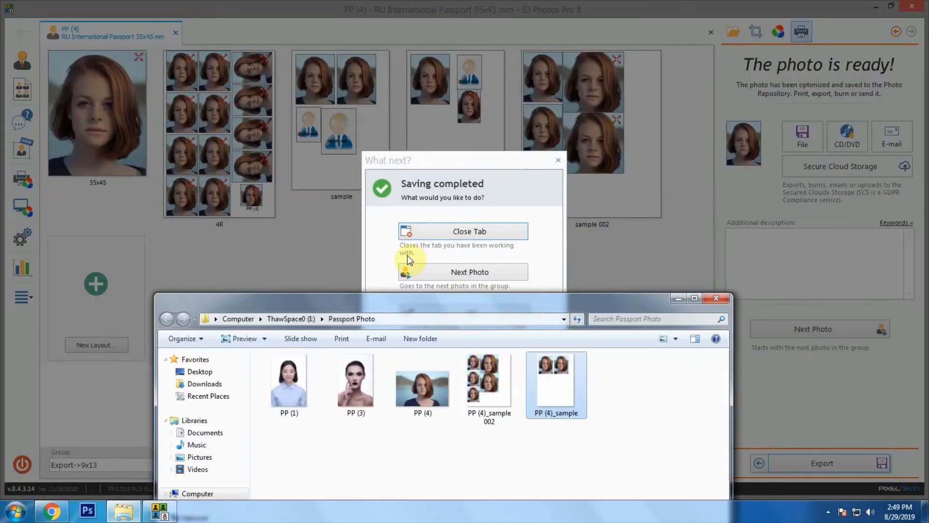
pyautogui.doubleClick(554, 377)
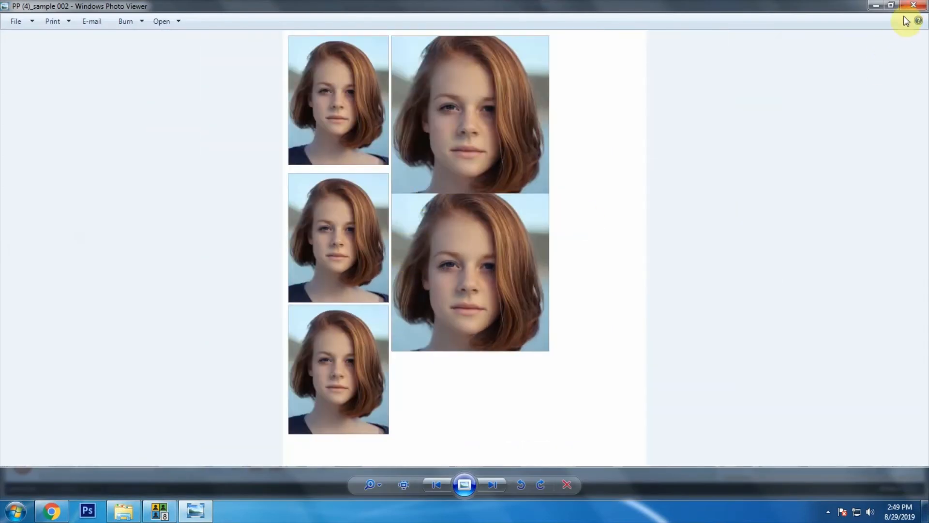
pyautogui.click(914, 6)
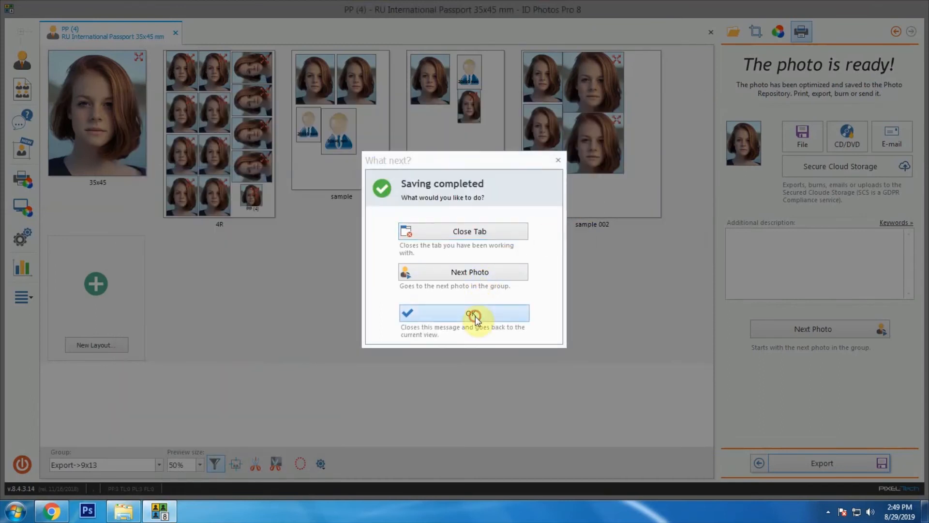
pyautogui.click(464, 313)
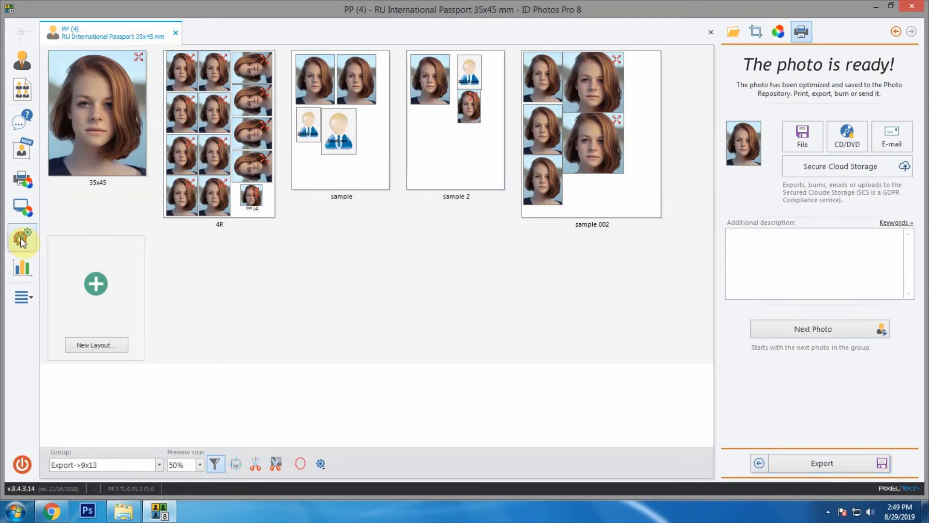
# Step: Go to the layout settings and enter 'momo' in the text frame
pyautogui.click(22, 237)
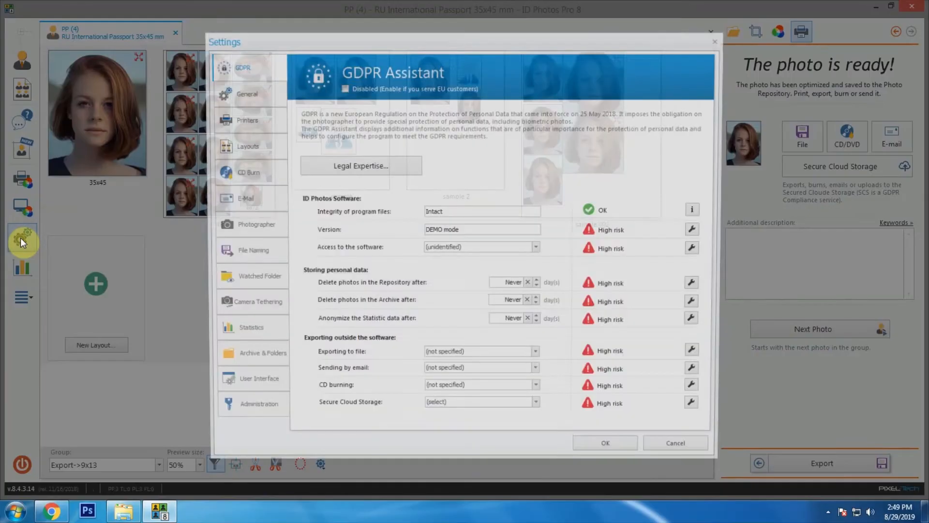
pyautogui.click(241, 146)
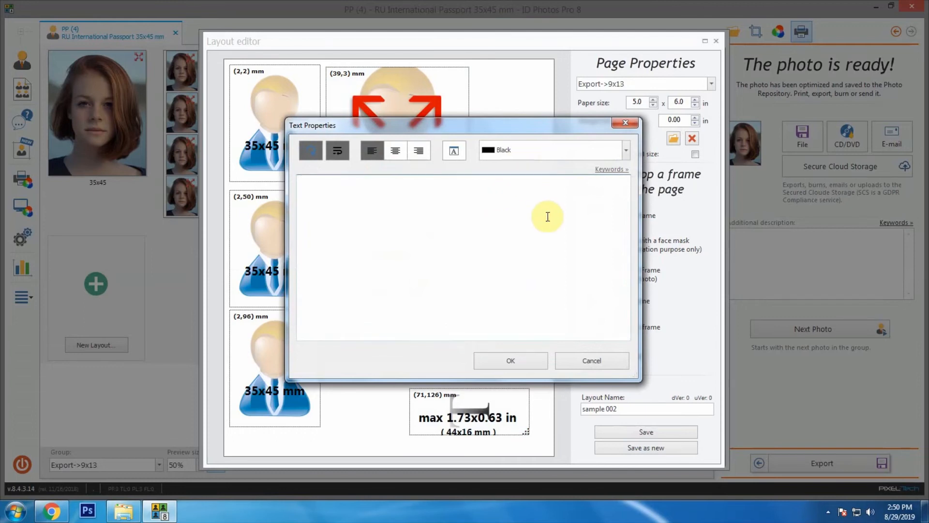
pyautogui.write('momo')
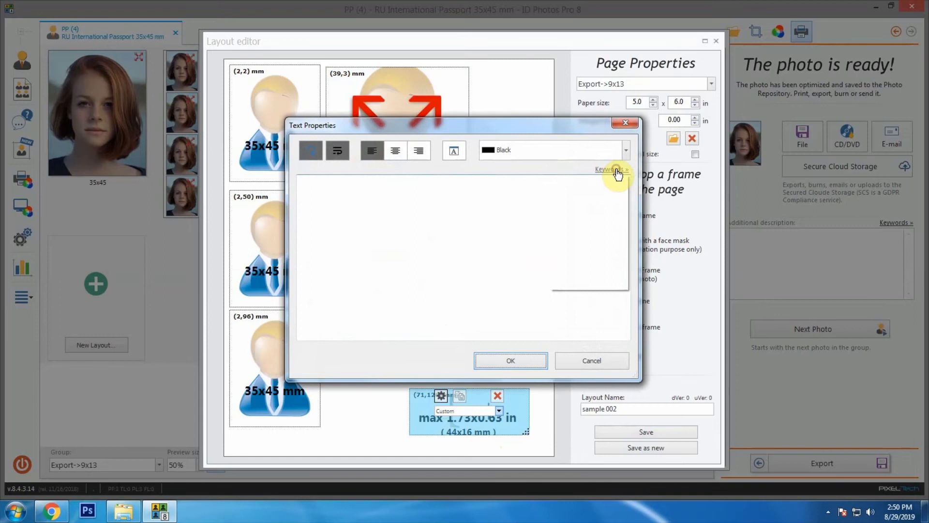
# Step: Insert the Source file name keyword into the text frame and save the sample 002 layout
pyautogui.click(610, 168)
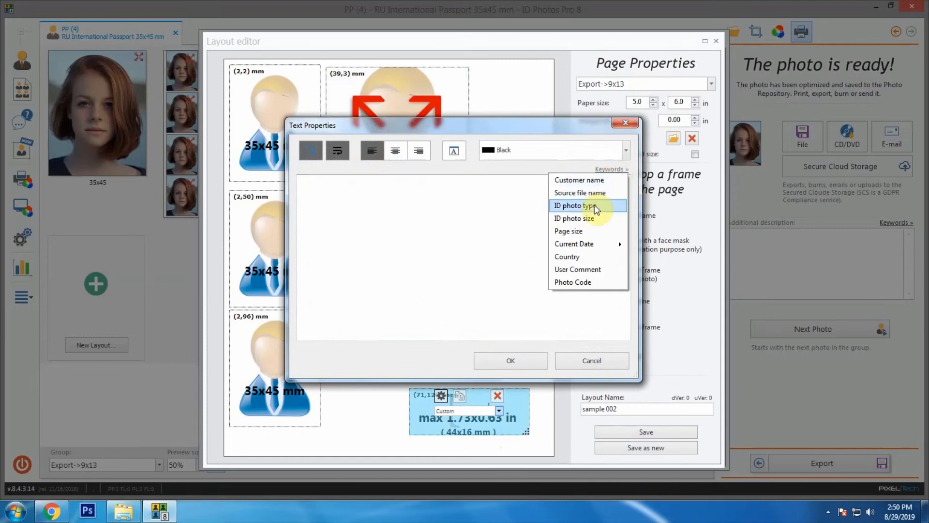
pyautogui.moveTo(580, 193)
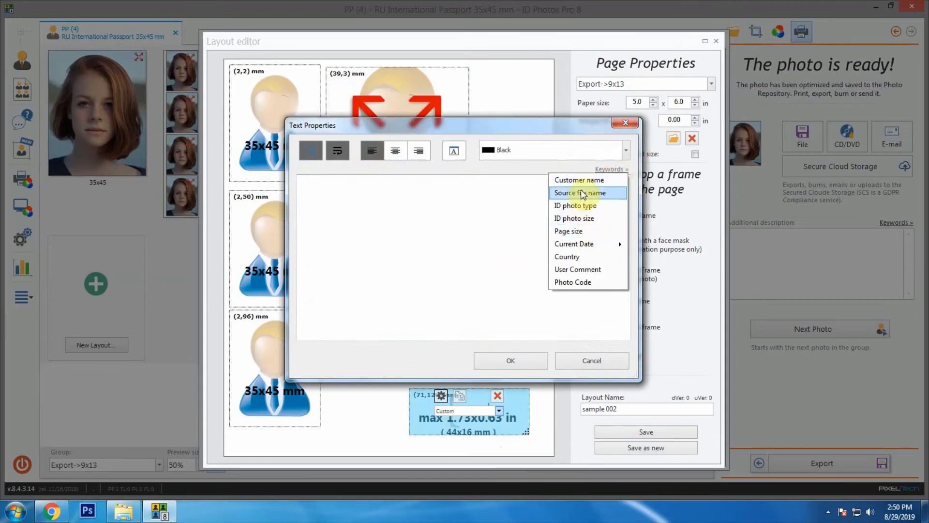
pyautogui.click(579, 192)
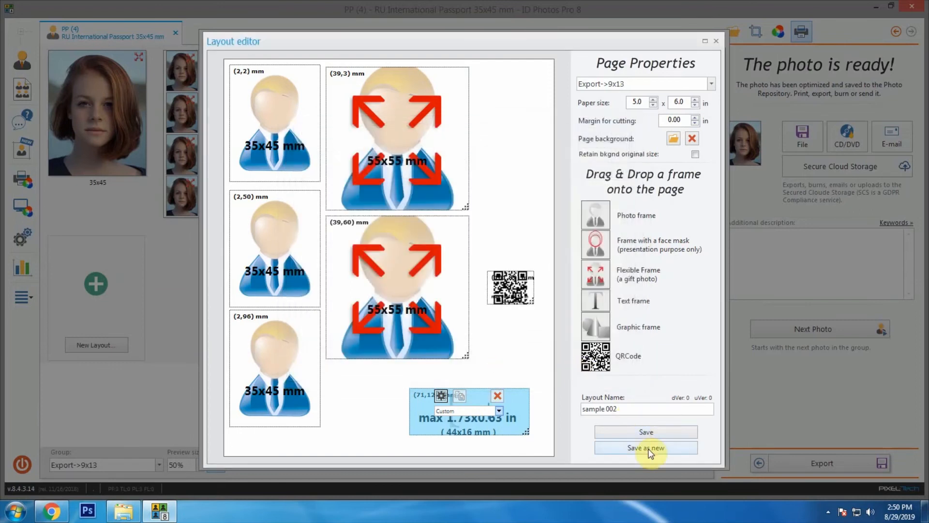
pyautogui.click(645, 447)
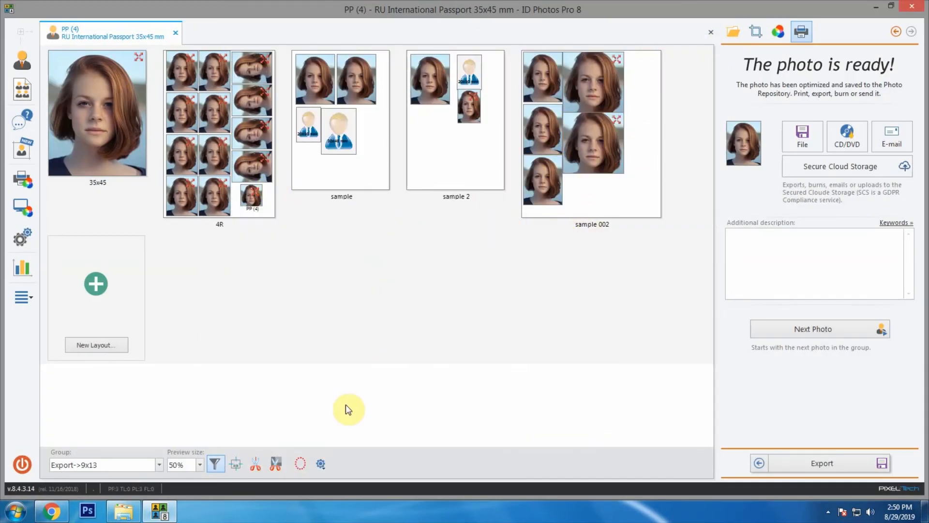
# Step: Close the finished photo's tab and start a Composite Print of several photos
pyautogui.click(175, 32)
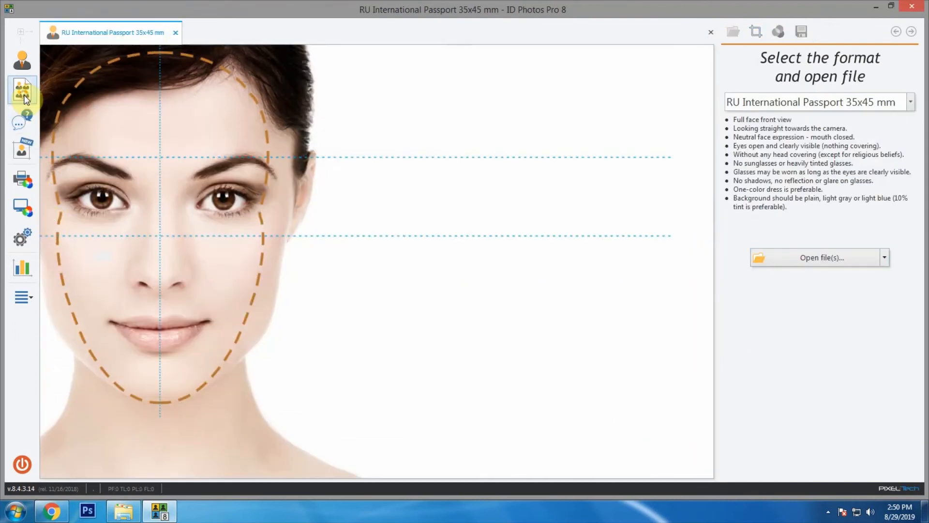
pyautogui.click(22, 89)
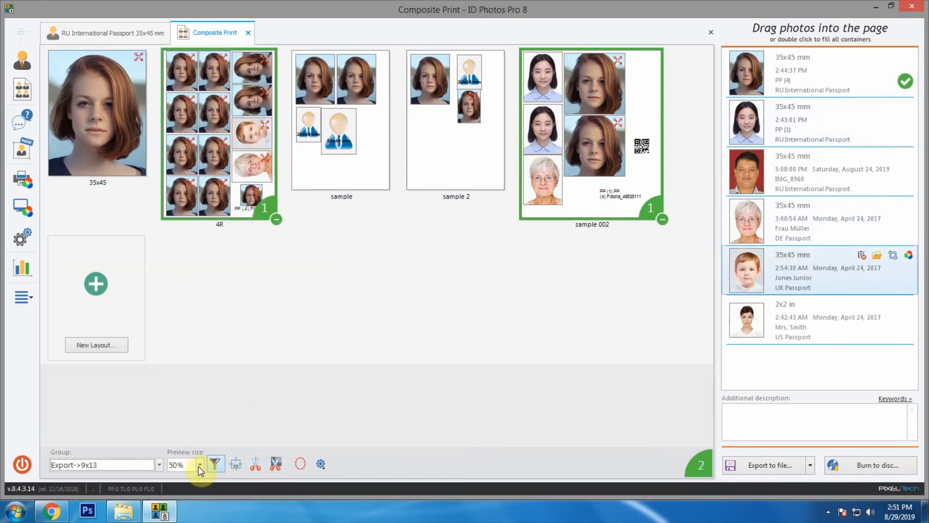
# Step: Export the composite 4R and sample 002 prints as JPEGs into the Passport Photo folder
pyautogui.click(767, 464)
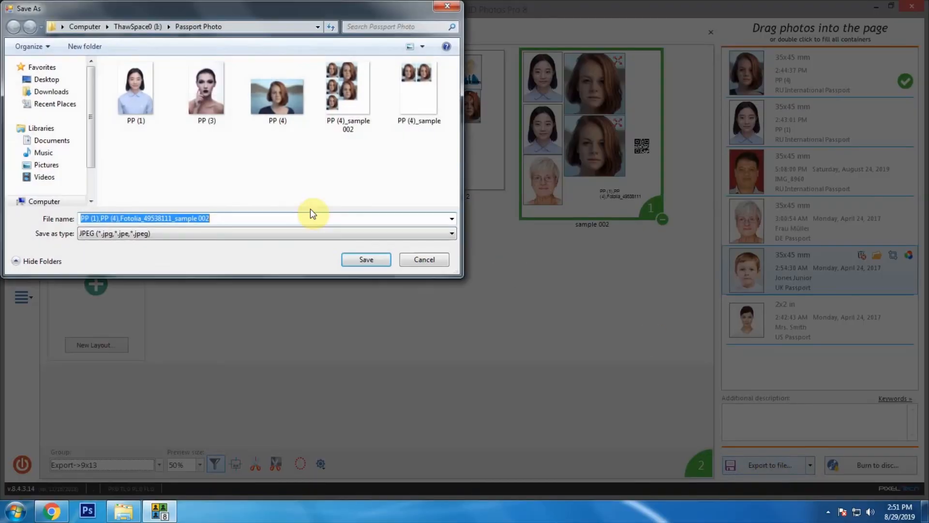
pyautogui.click(365, 260)
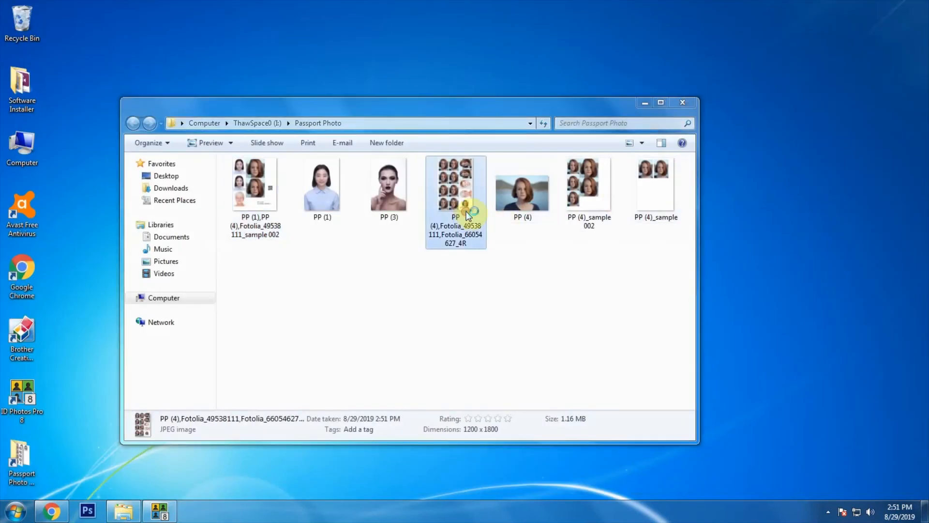
# Step: View the exported 4R JPEG in Explorer, then return to the composite print window
pyautogui.doubleClick(455, 183)
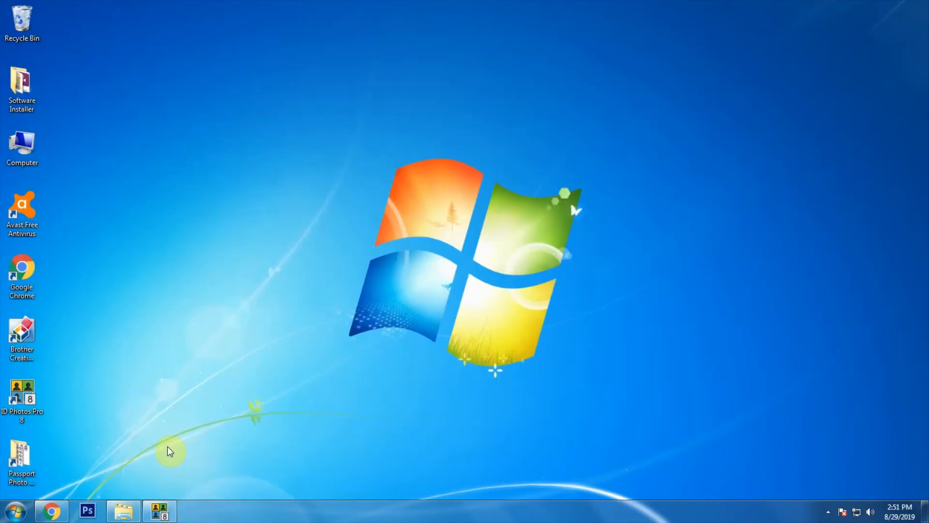
pyautogui.click(157, 510)
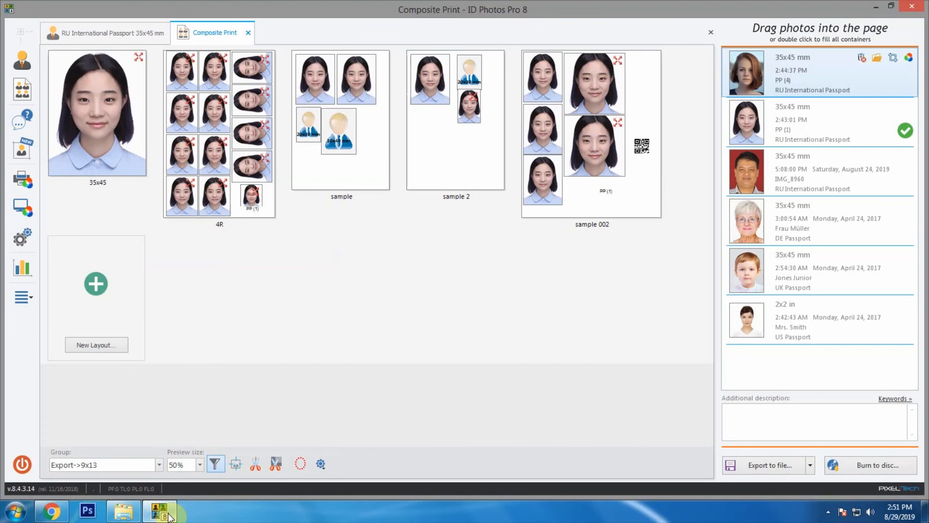